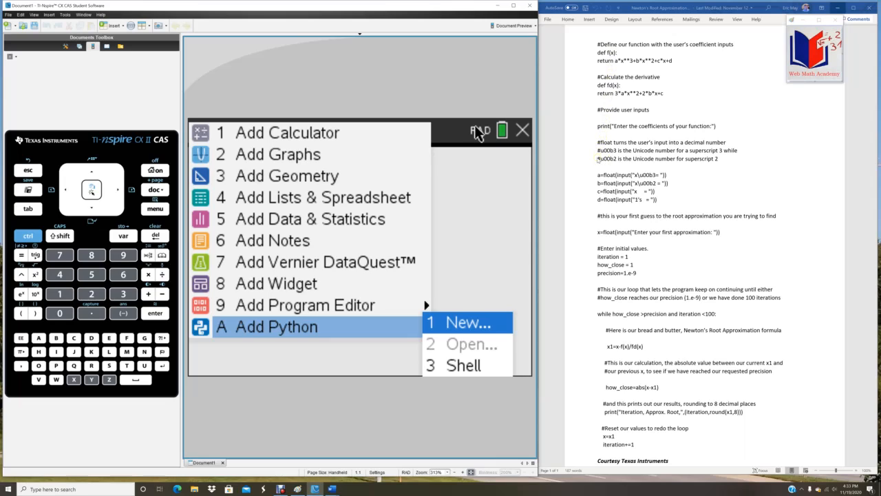
mouse_move(589, 187)
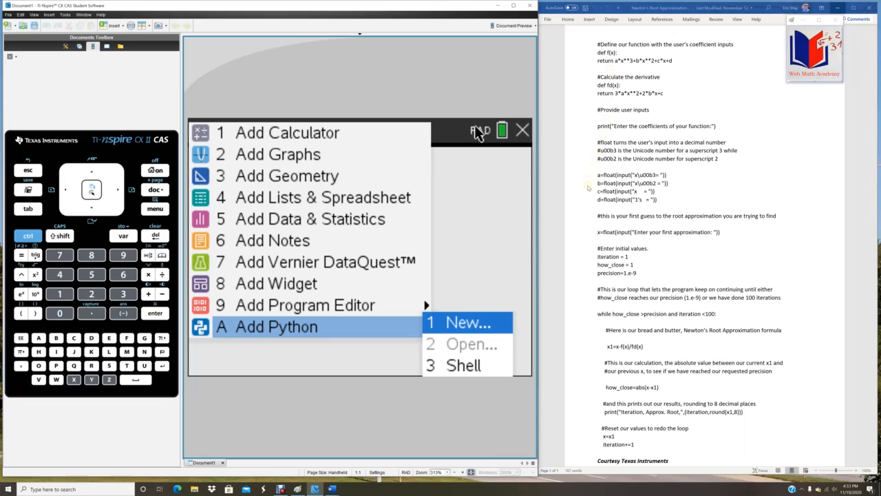
mouse_move(589, 201)
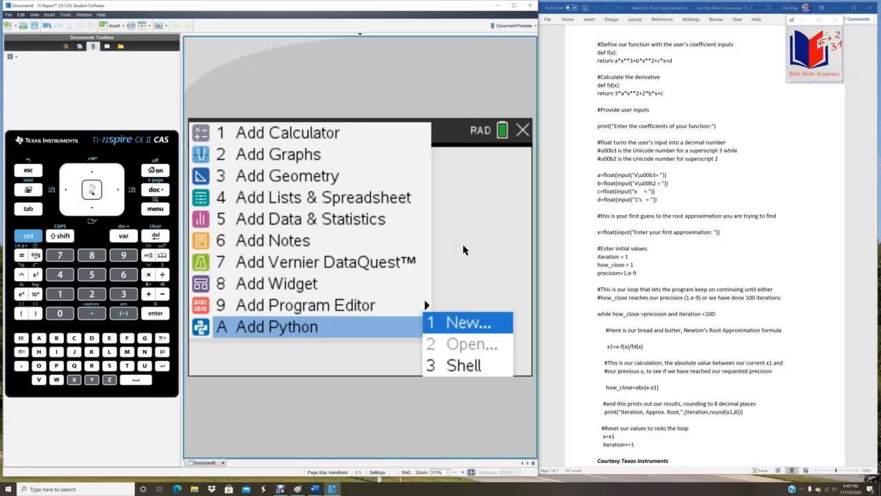
mouse_move(463, 247)
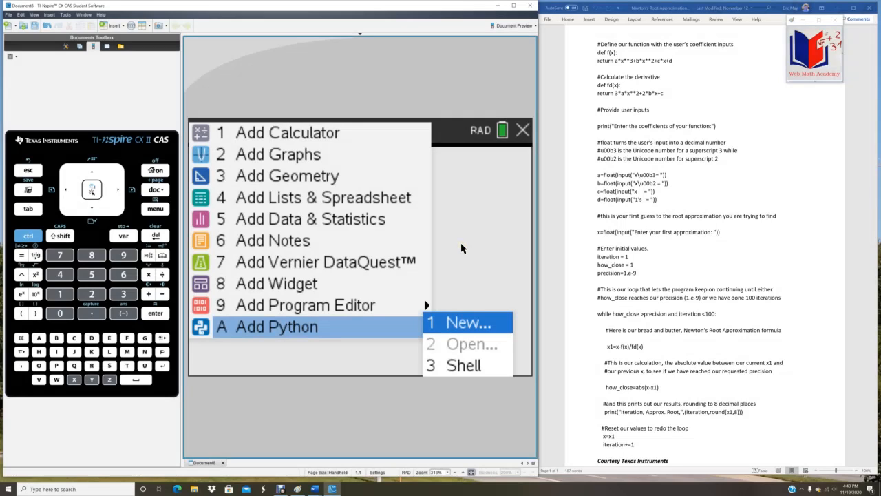
mouse_move(196, 217)
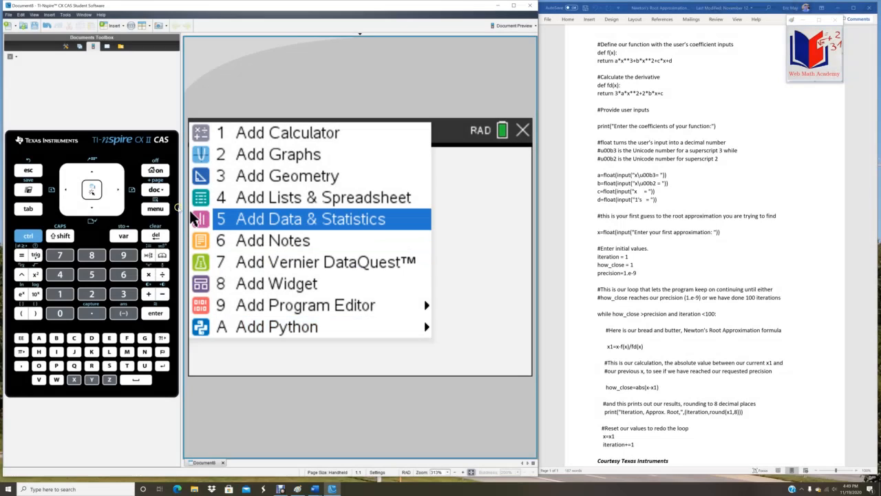
Start a new Python program via Add Python > New and name it newton.
click(276, 326)
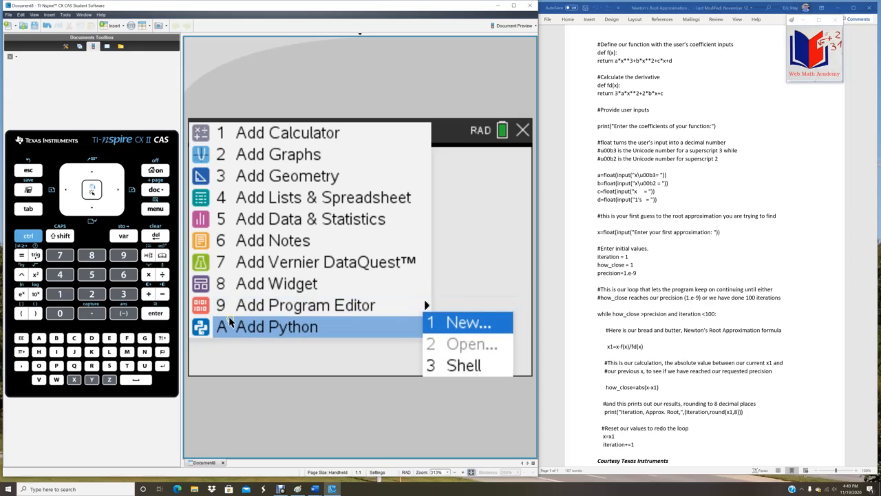
mouse_move(384, 326)
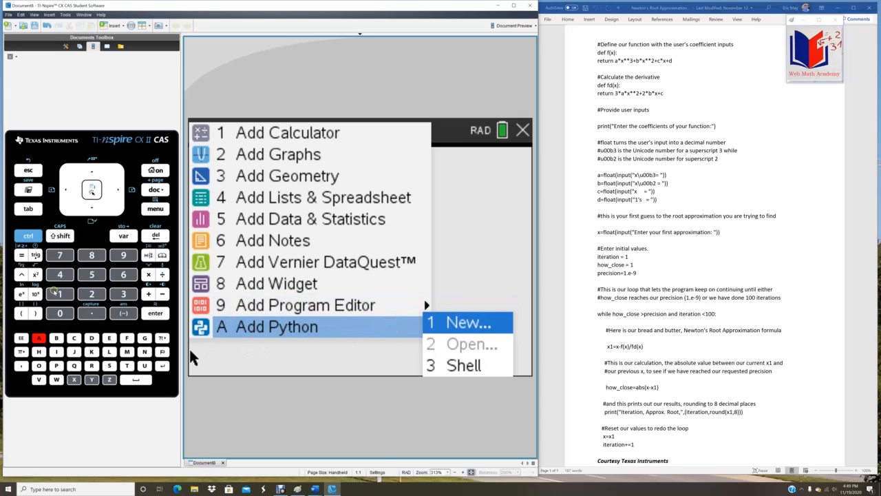
click(469, 322)
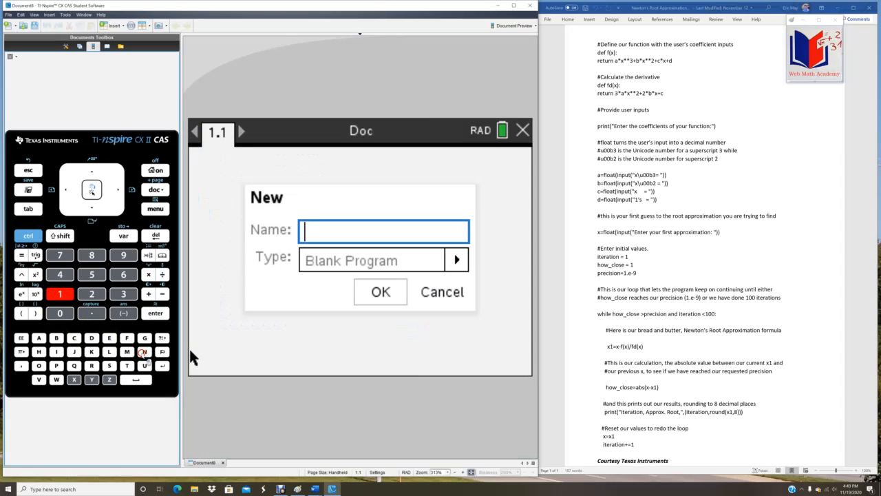
text(newto)
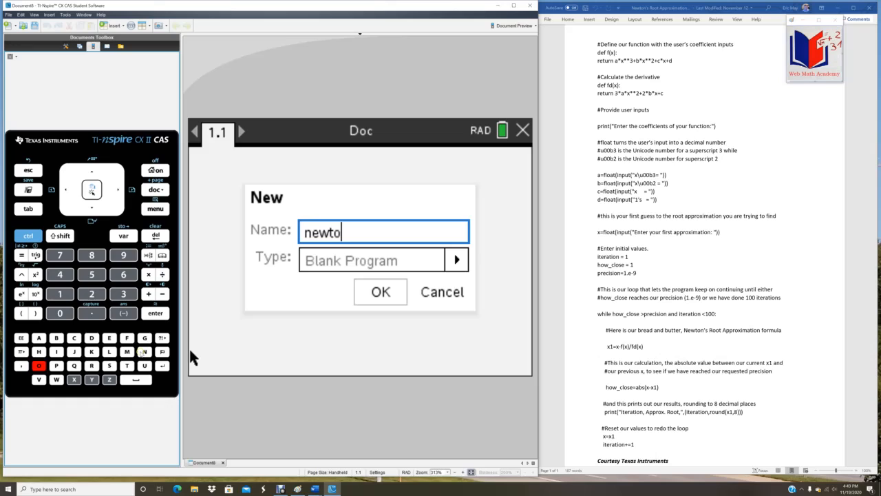
text(n)
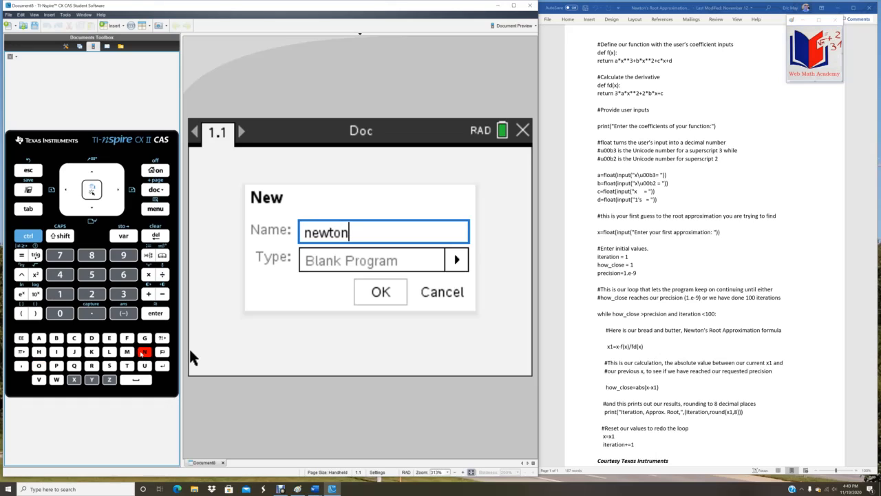
mouse_move(347, 277)
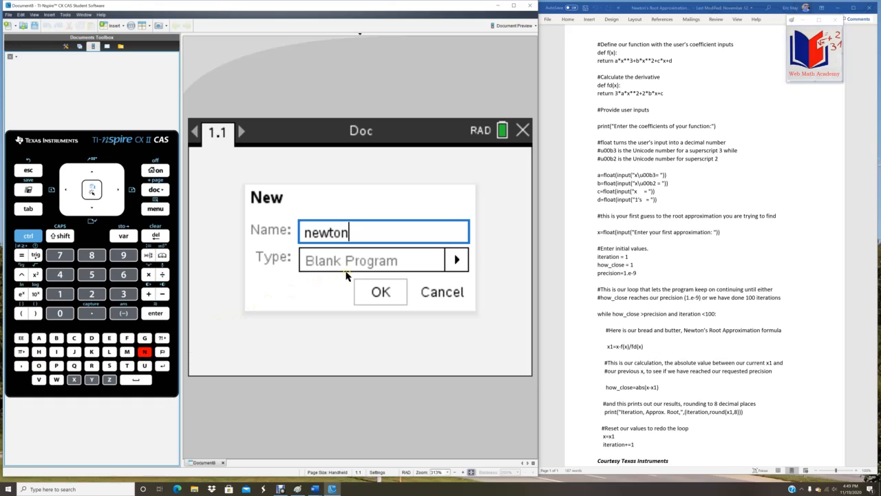
Confirm the New dialog to create newton.py and reach its empty editor.
click(380, 292)
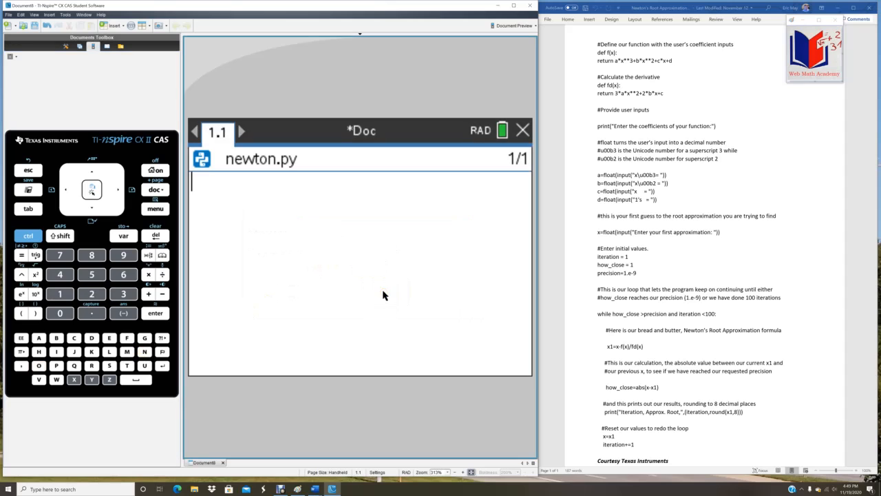
mouse_move(366, 286)
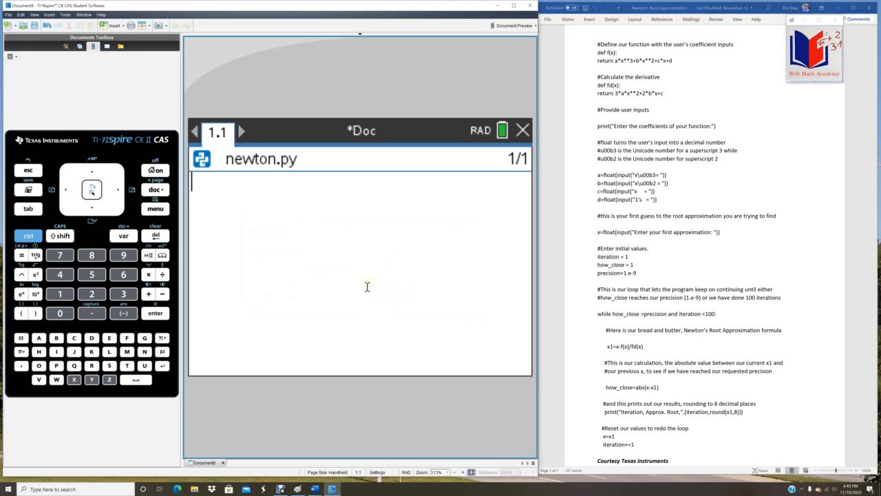
mouse_move(357, 239)
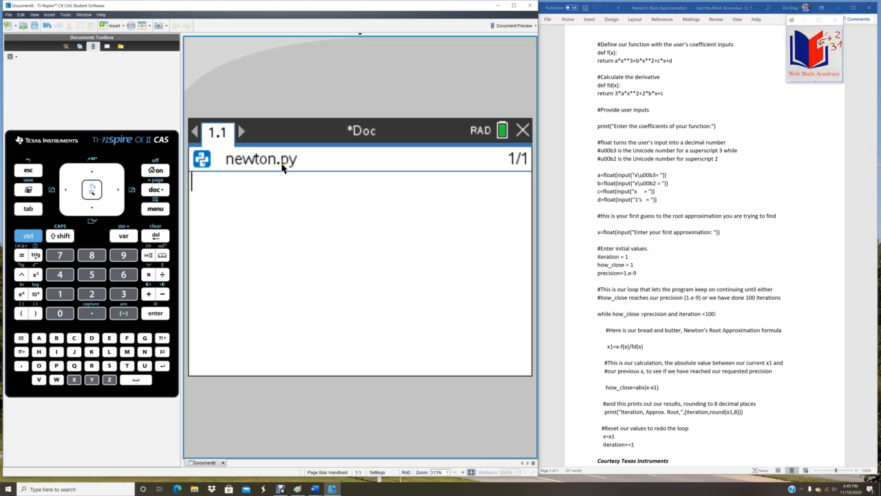
mouse_move(291, 168)
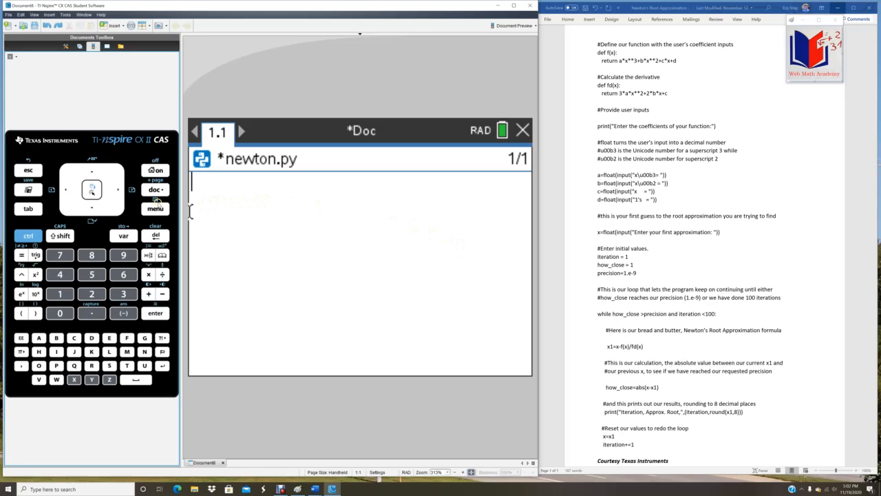
Insert a def function(): template from Built-ins > Functions into newton.py.
click(154, 208)
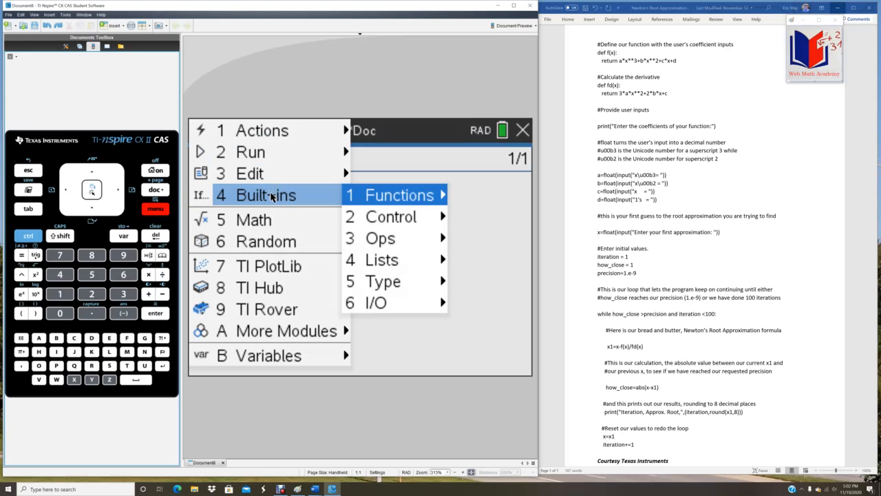
mouse_move(386, 204)
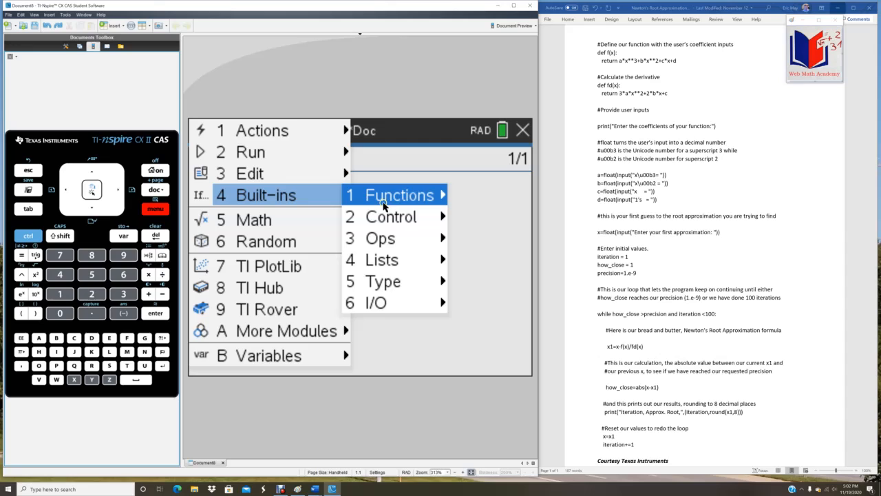
click(394, 195)
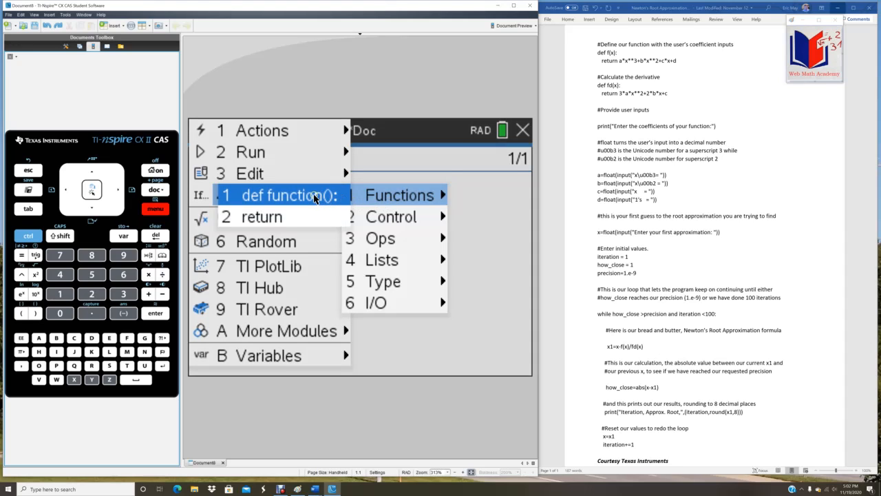
click(282, 195)
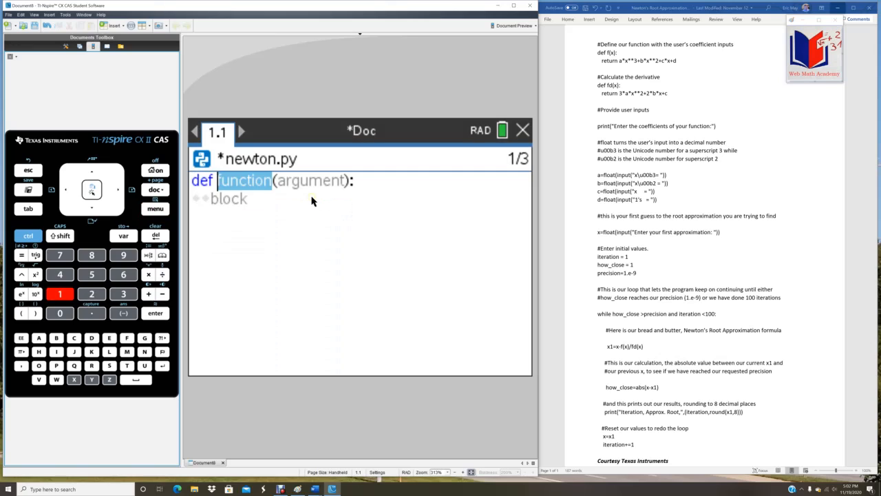
mouse_move(267, 192)
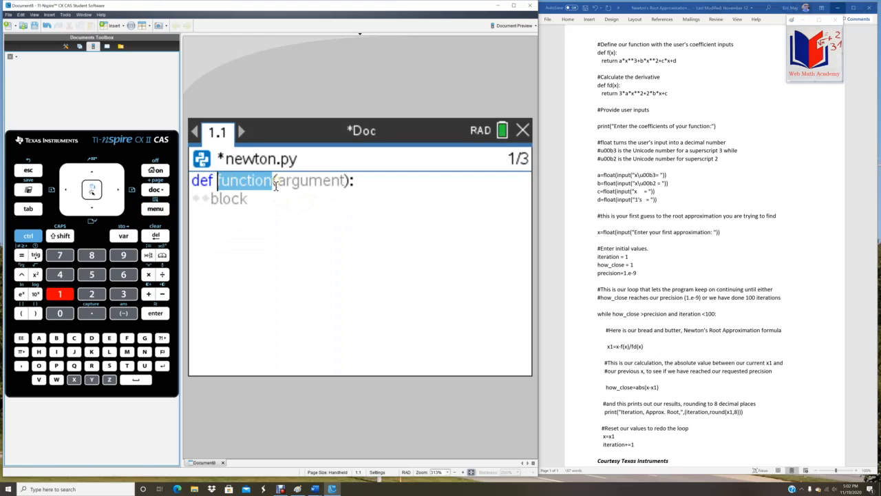
mouse_move(520, 130)
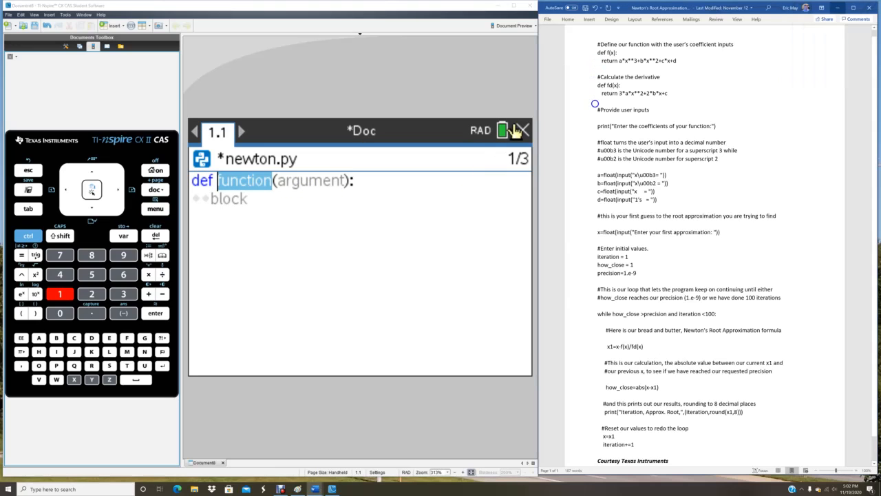
mouse_move(204, 50)
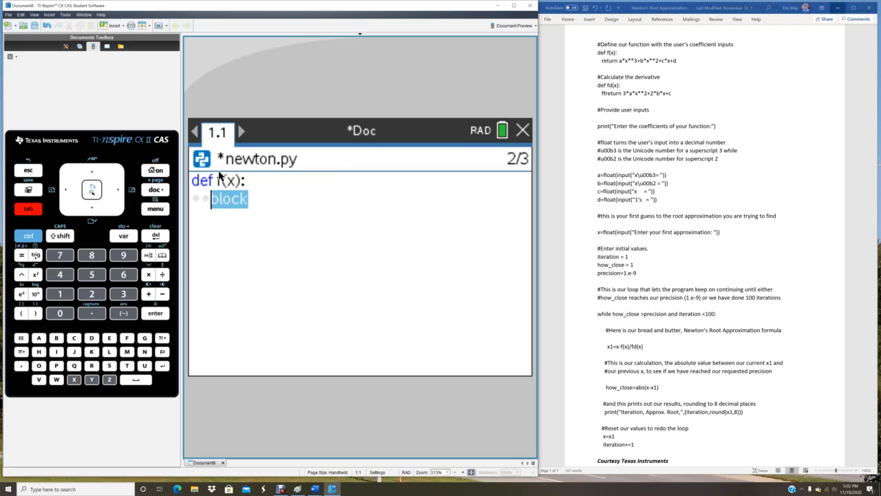
mouse_move(212, 172)
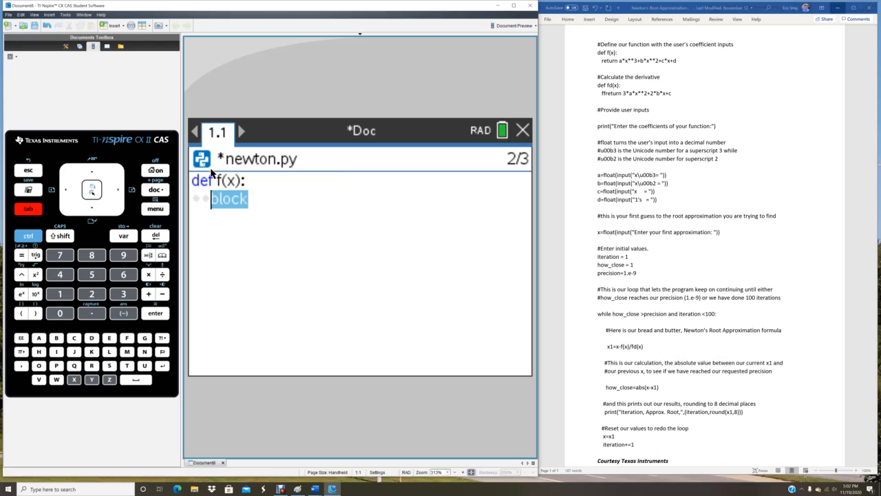
Define f(x) and begin its body with a return statement.
text(retu)
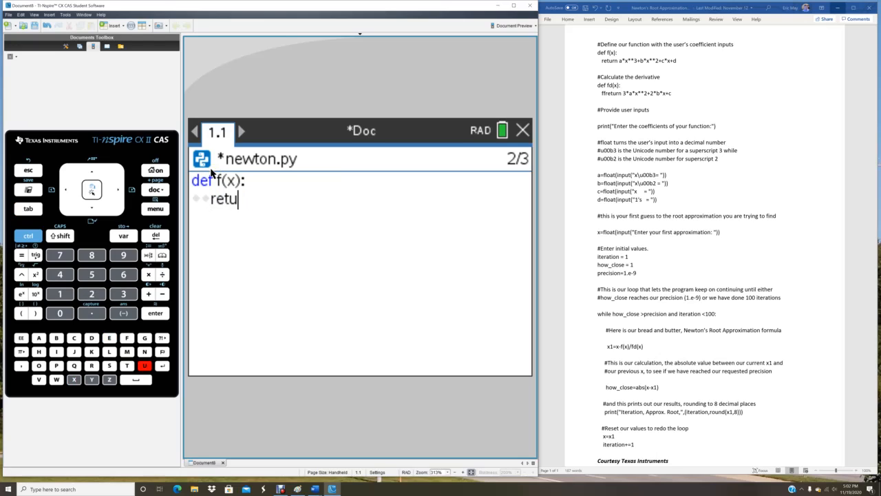
text(n)
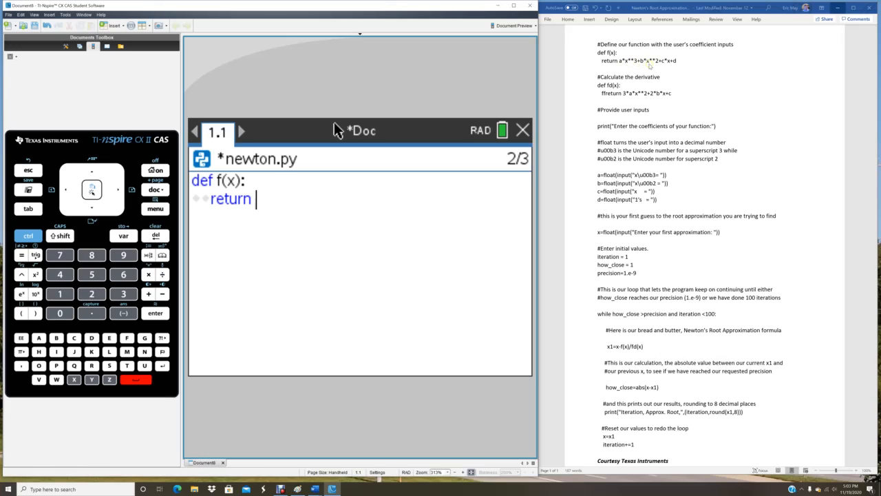
mouse_move(686, 66)
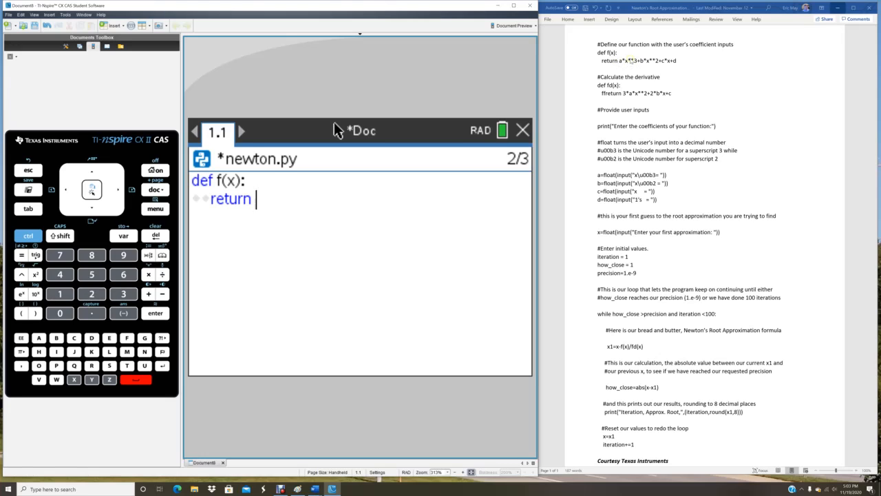
mouse_move(408, 254)
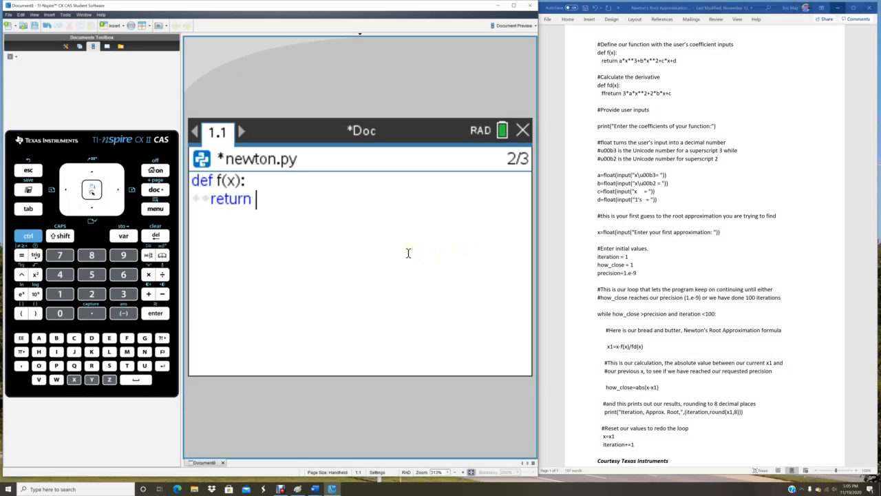
mouse_move(349, 237)
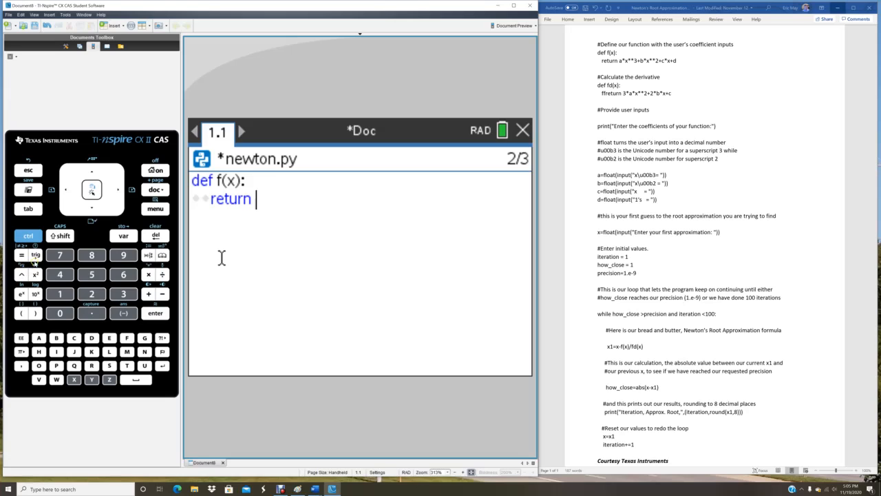
Complete f(x) to return a*x**3+b*x**2+c*x+d and move to a new line.
text(a)
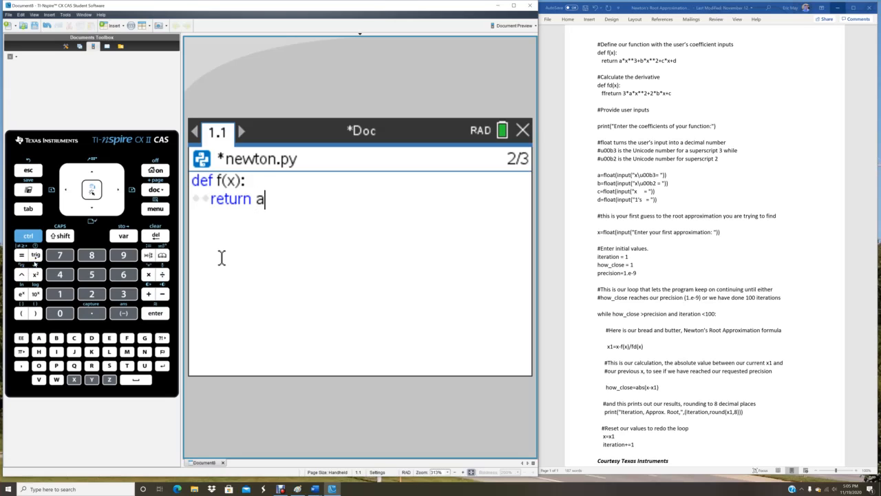
text(*x**3+)
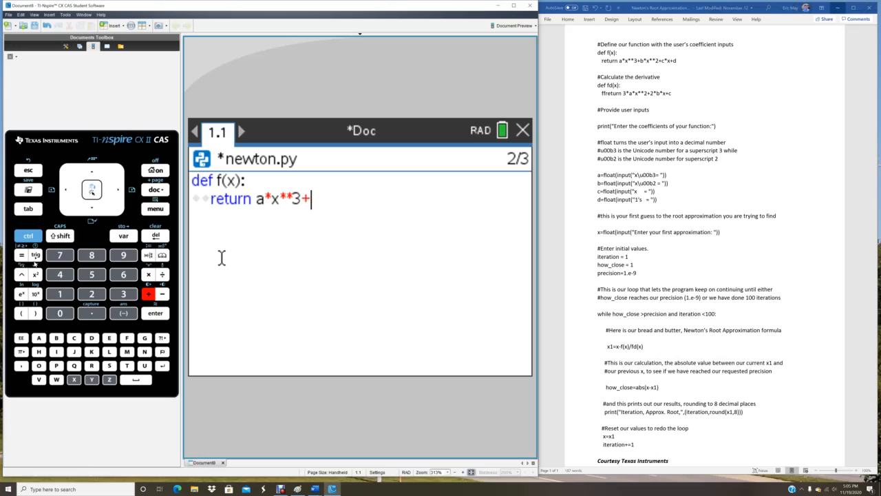
text(b*x**2)
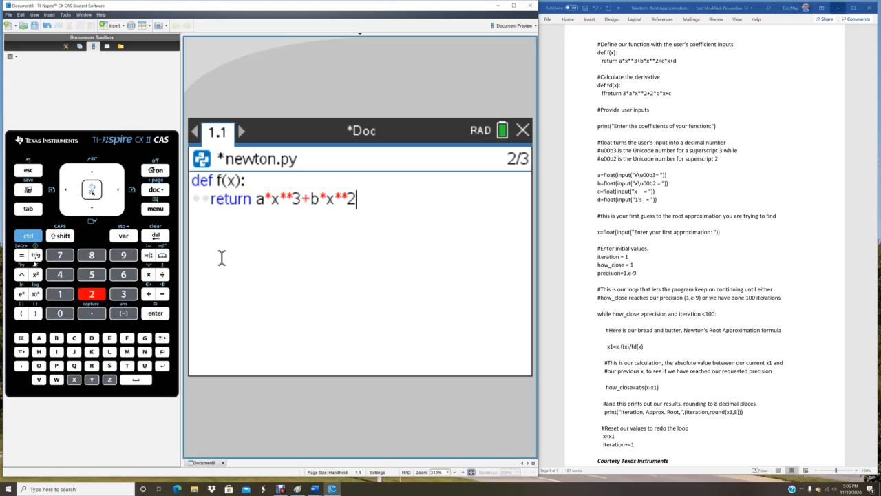
text(+c)
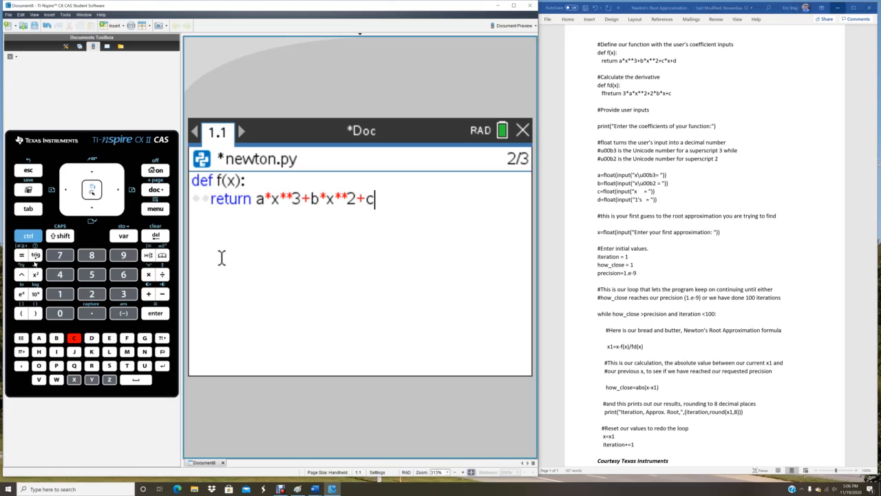
text(*x)
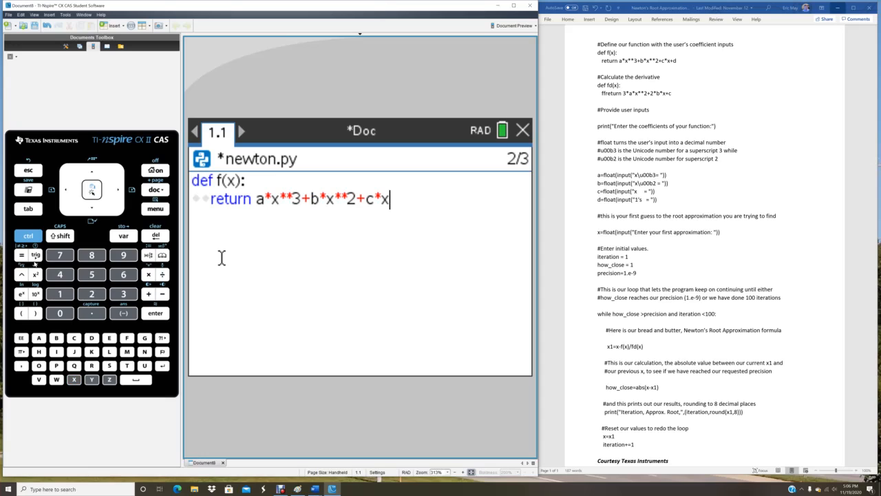
text(+d)
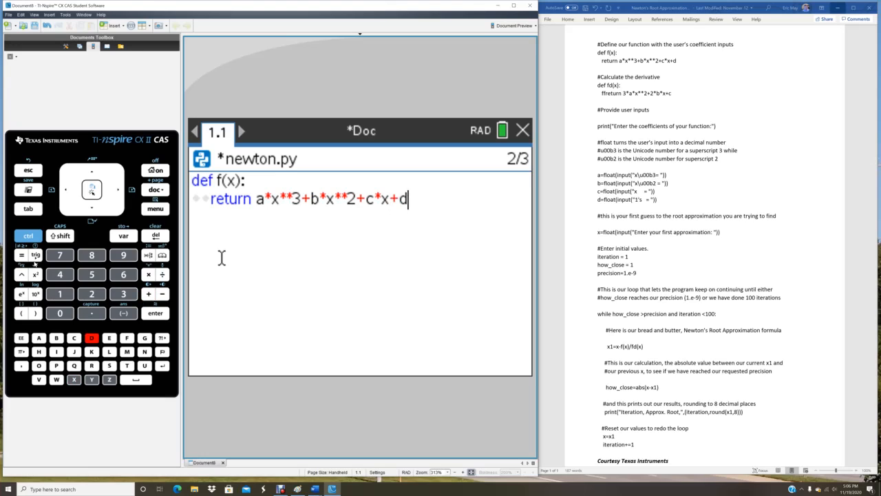
key(enter)
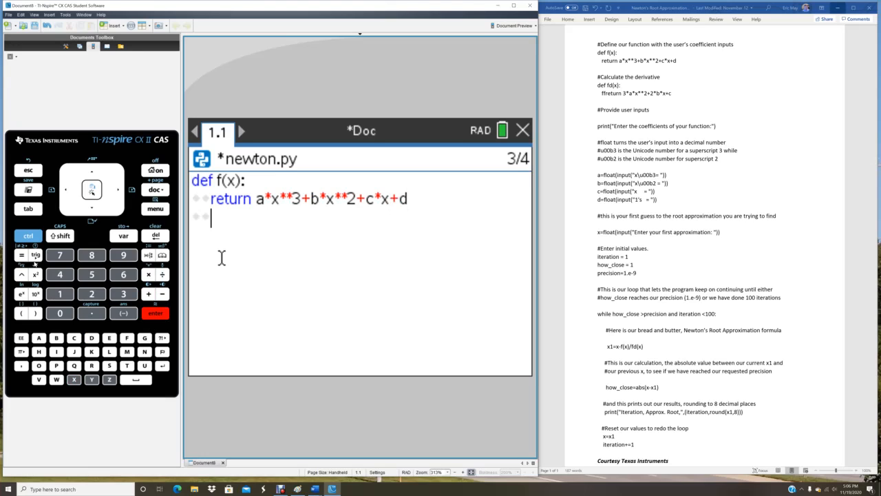
Add def fd(x): for the derivative returning 3*x**2+2*b*x+c.
text(def fd(x):)
text(return 3*x**2+2*b*x+c)
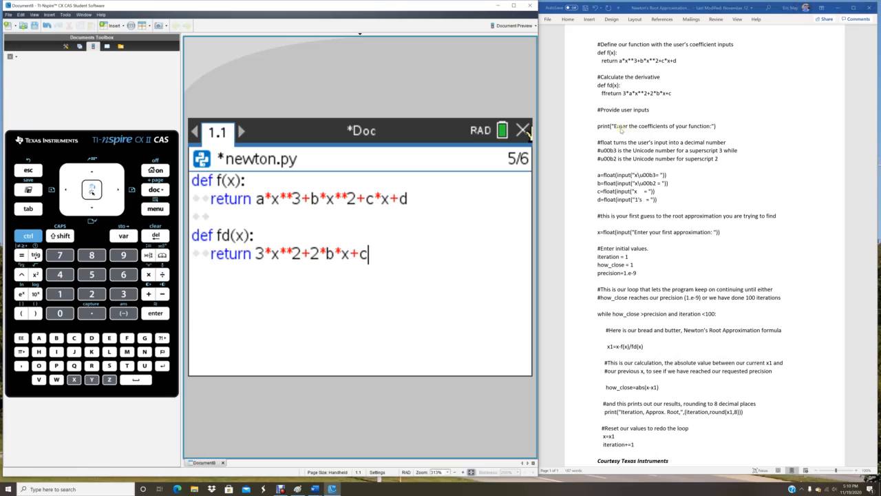
mouse_move(603, 127)
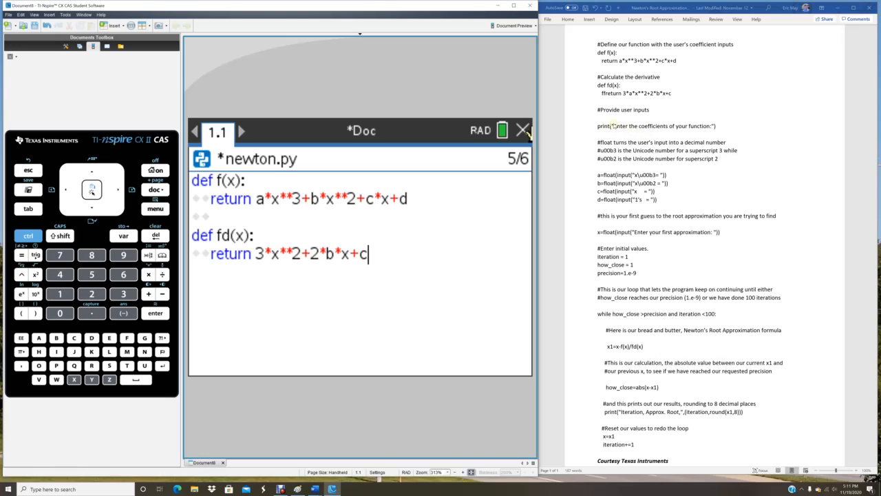
mouse_move(617, 125)
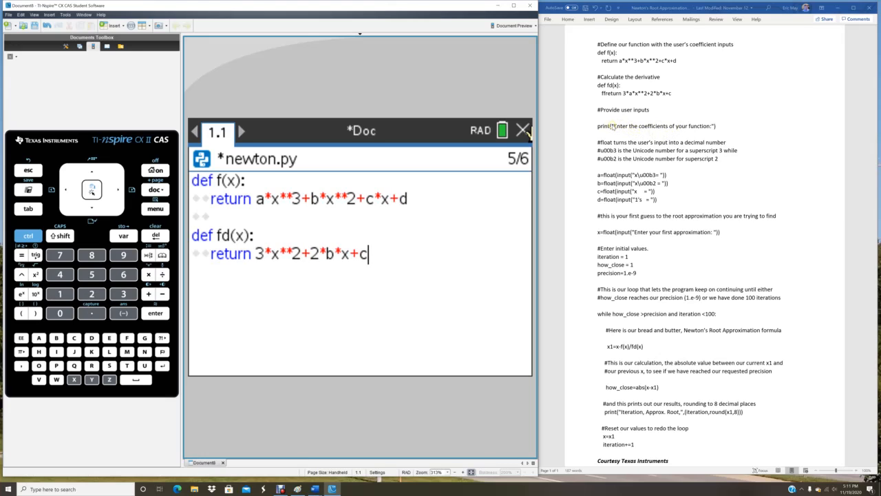
mouse_move(711, 132)
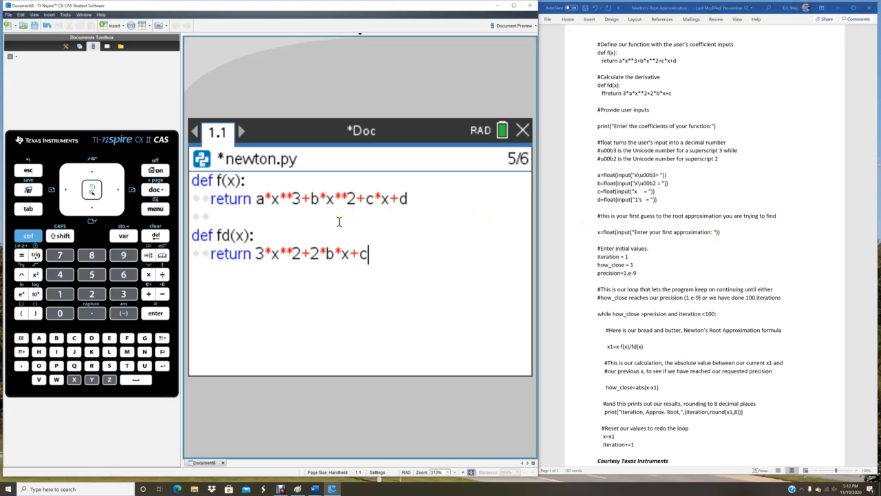
mouse_move(354, 264)
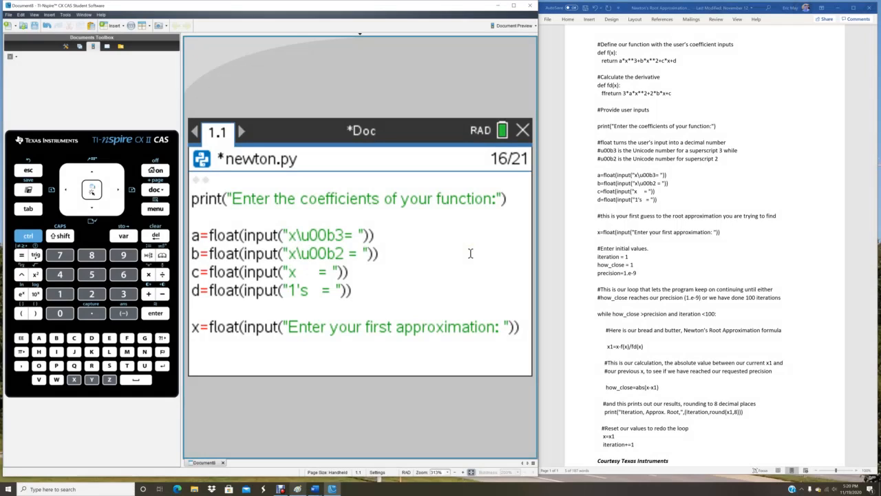
mouse_move(491, 224)
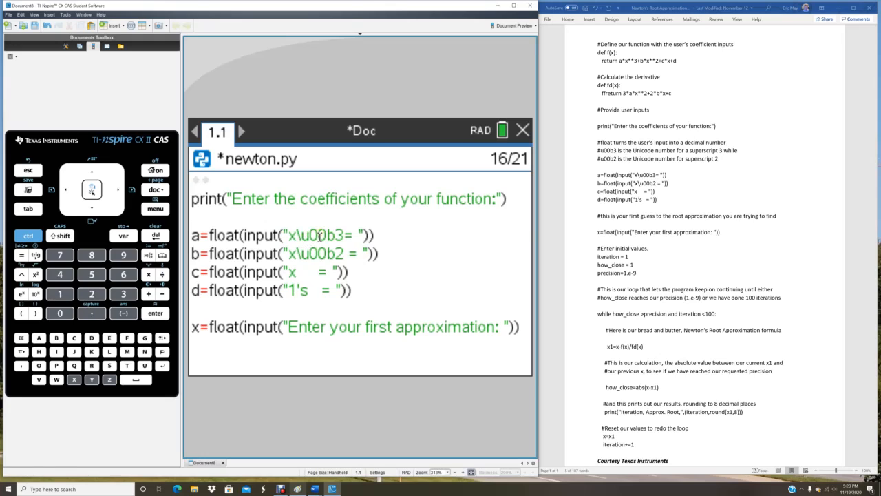
mouse_move(314, 248)
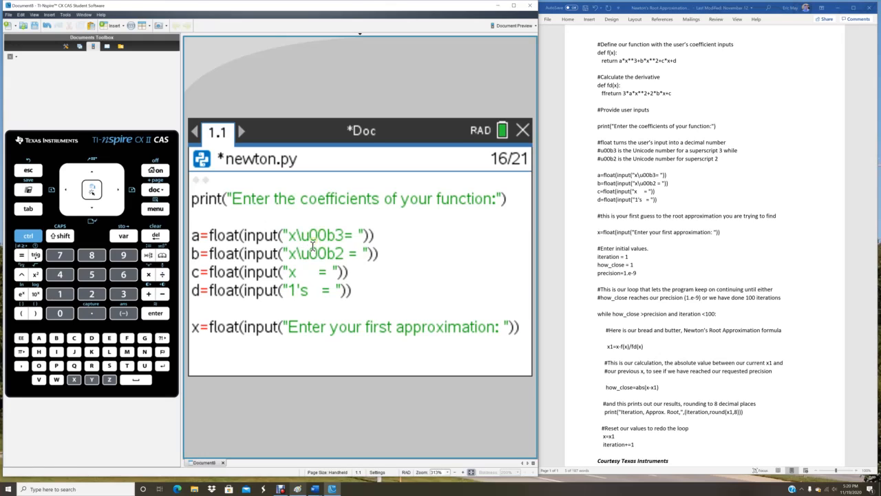
mouse_move(322, 234)
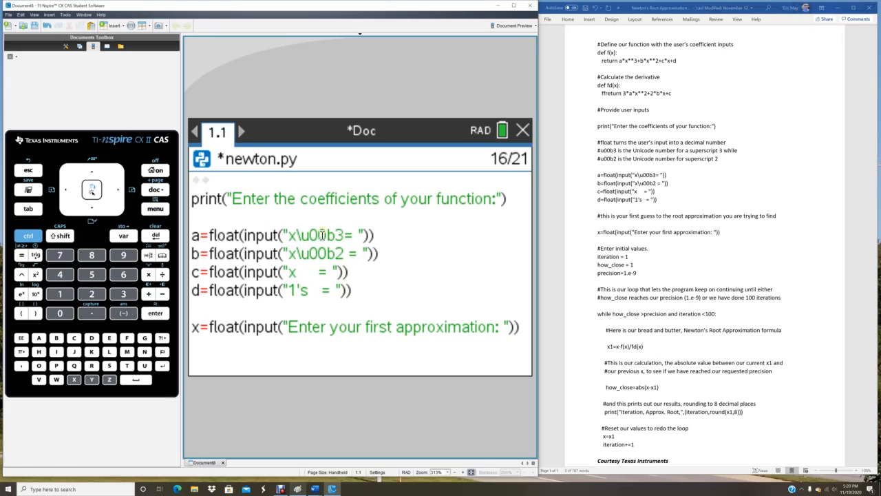
mouse_move(325, 252)
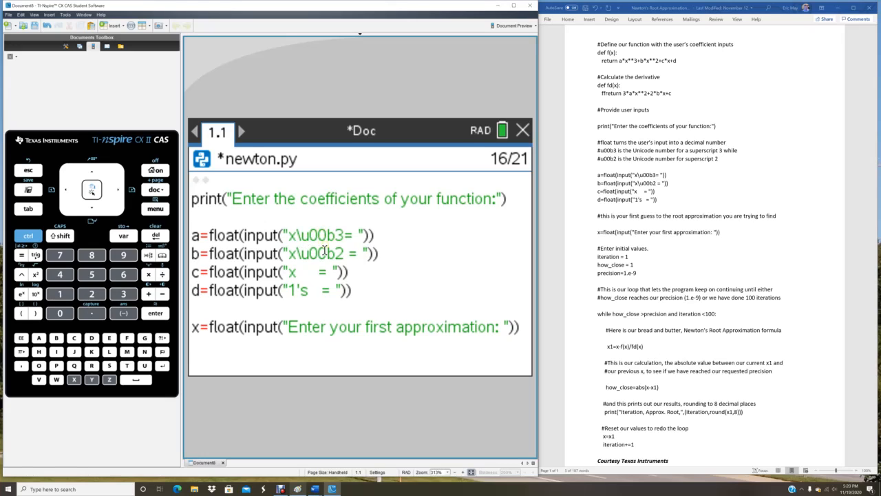
mouse_move(319, 253)
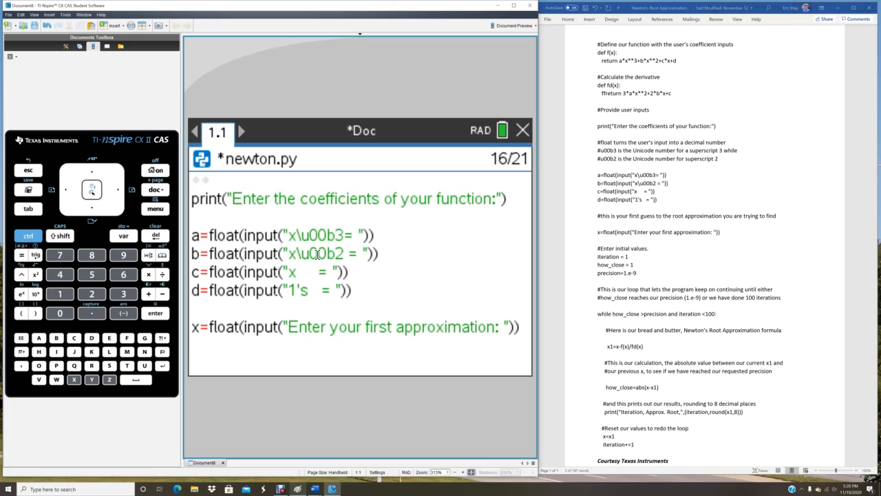
mouse_move(473, 251)
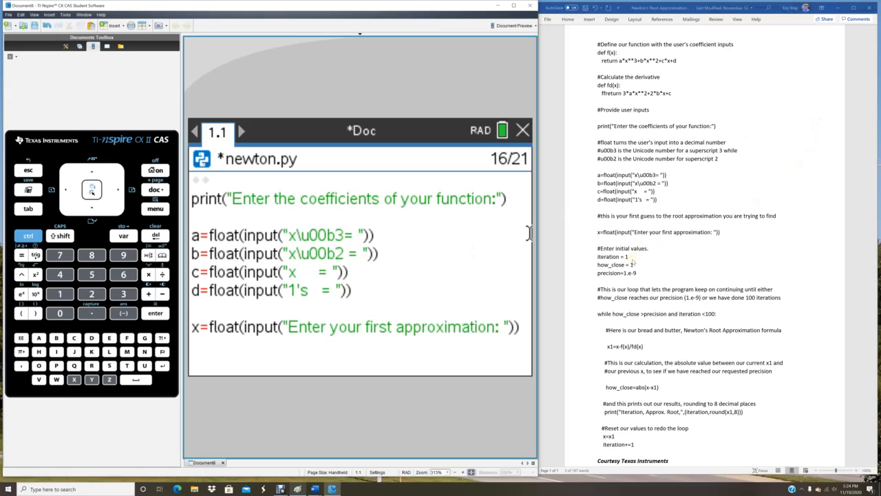
mouse_move(628, 276)
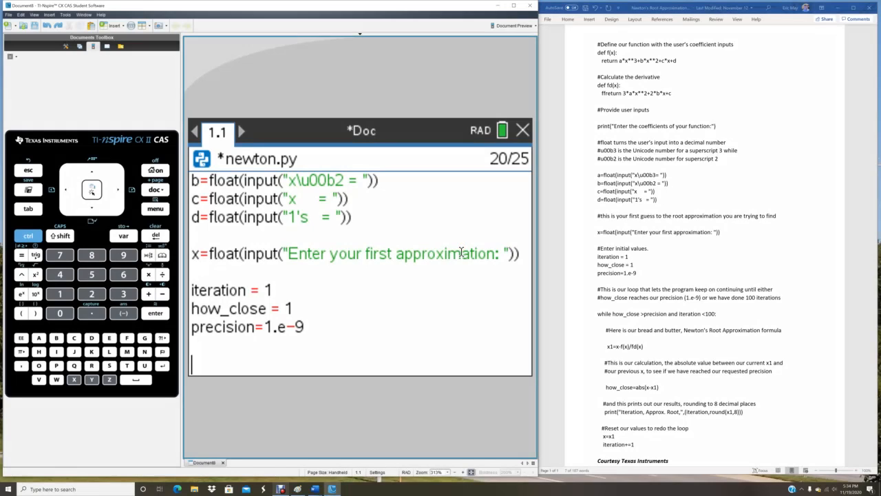
mouse_move(680, 290)
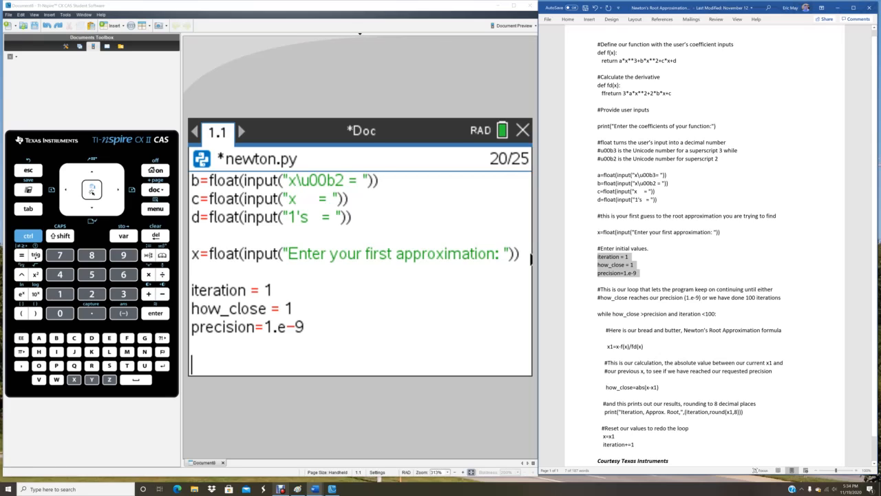
mouse_move(476, 259)
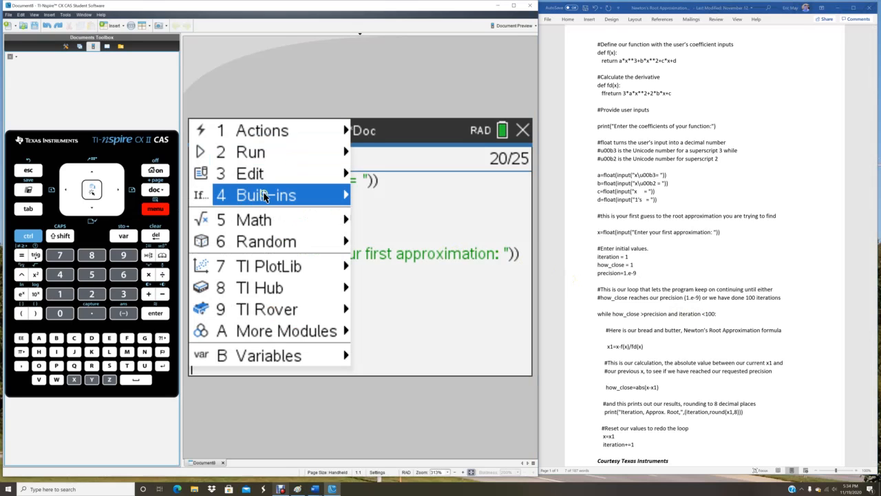
Insert a while loop template from Built-ins after the starting values.
click(261, 196)
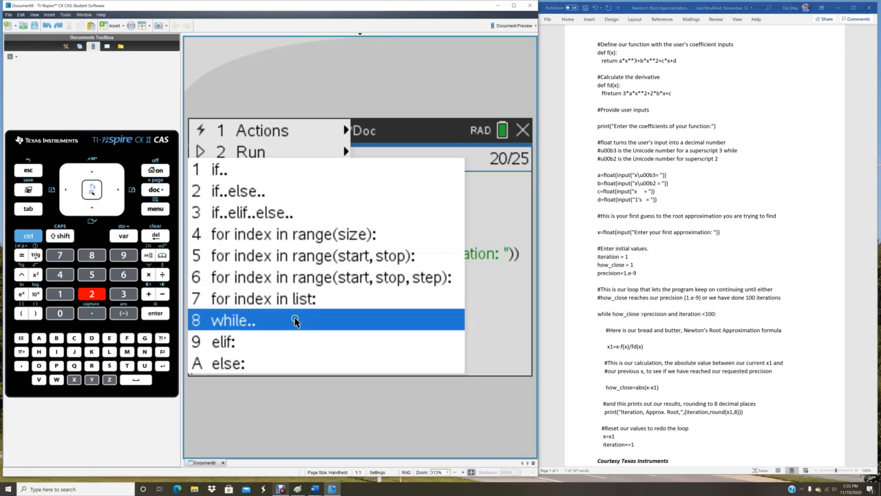
click(295, 319)
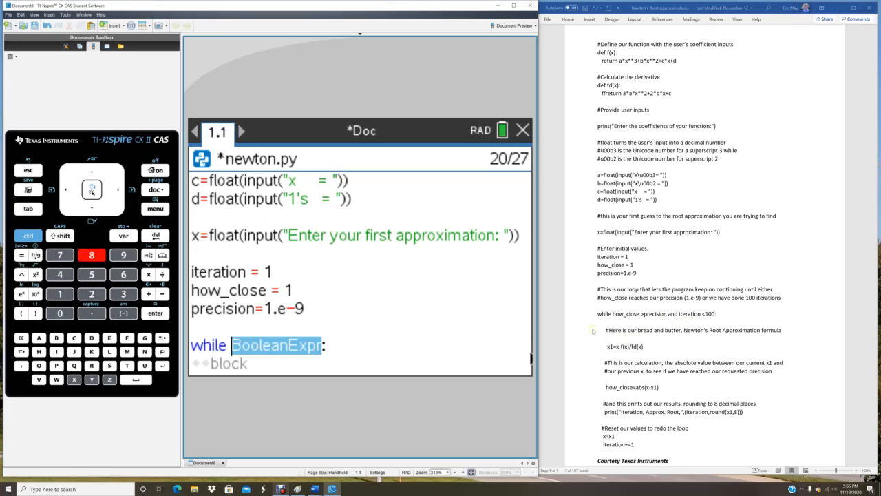
Write the loop condition how_close>precision and iteration<100 and enter its body.
text(how)
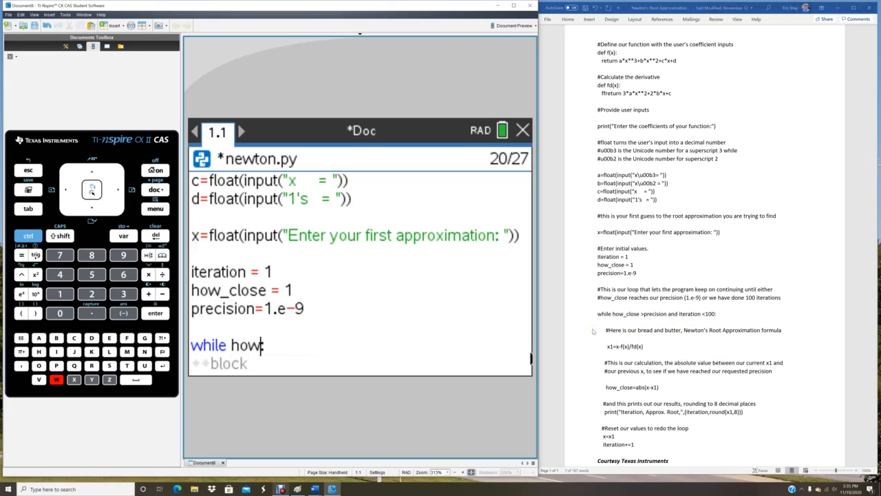
text(_close)
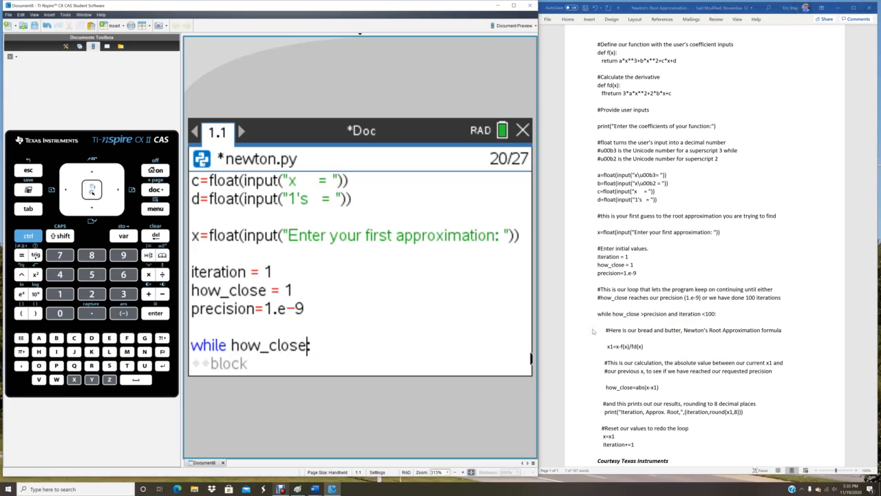
text(>precision an)
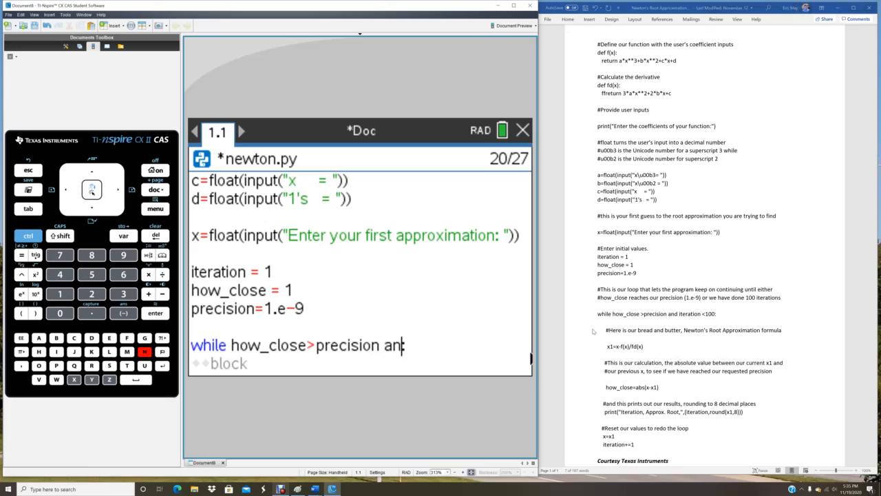
text(d iteration<100:)
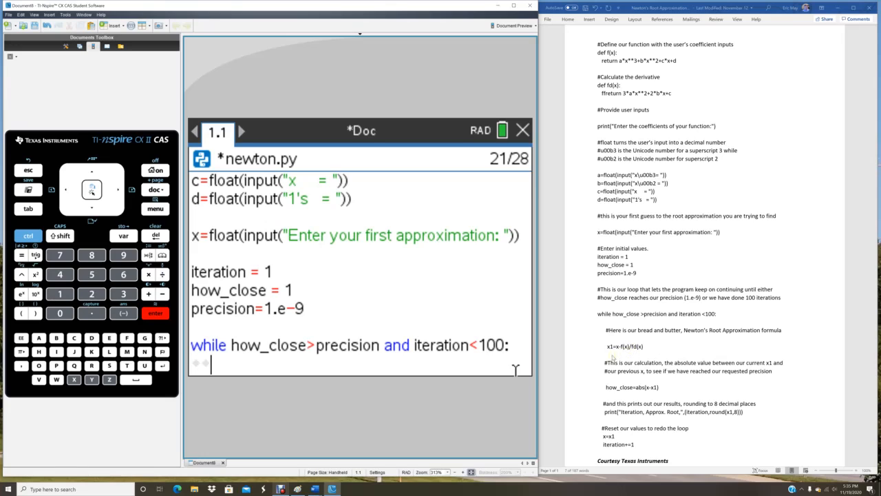
Compute x1=x-f(x)/fd(x) inside the while loop.
text(x1)
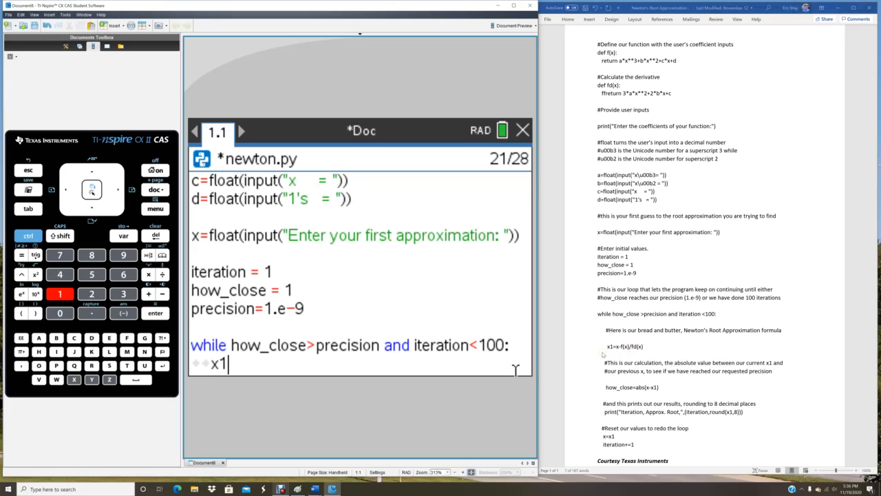
text(=x)
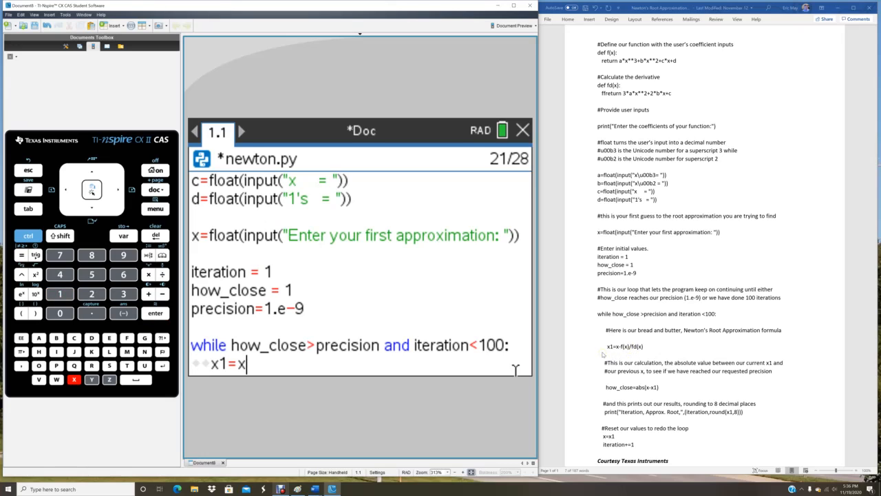
text(-f(x)/f)
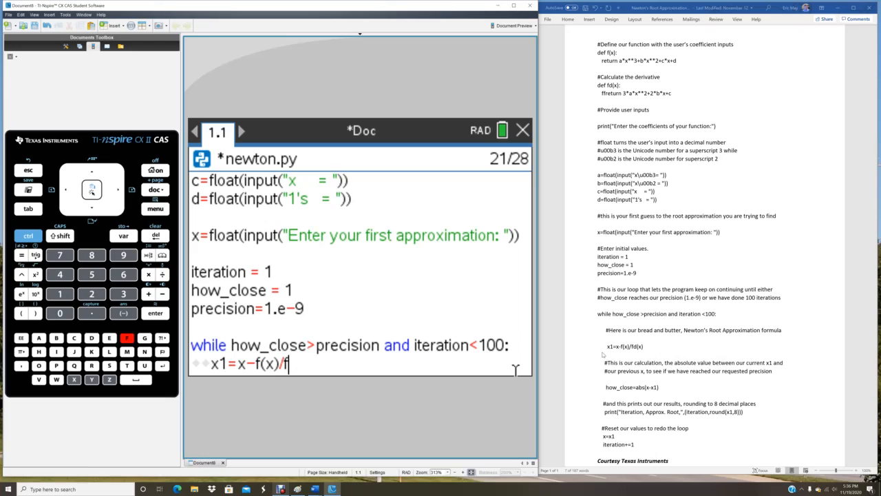
text(d(x))
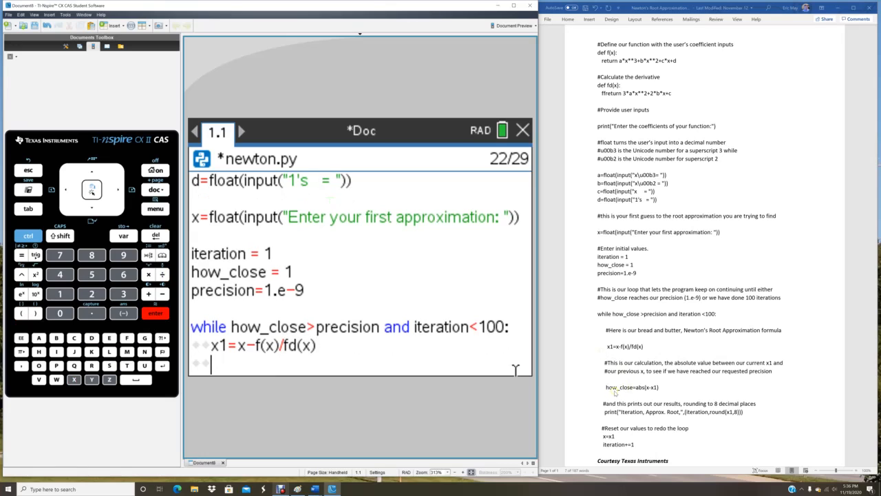
mouse_move(636, 396)
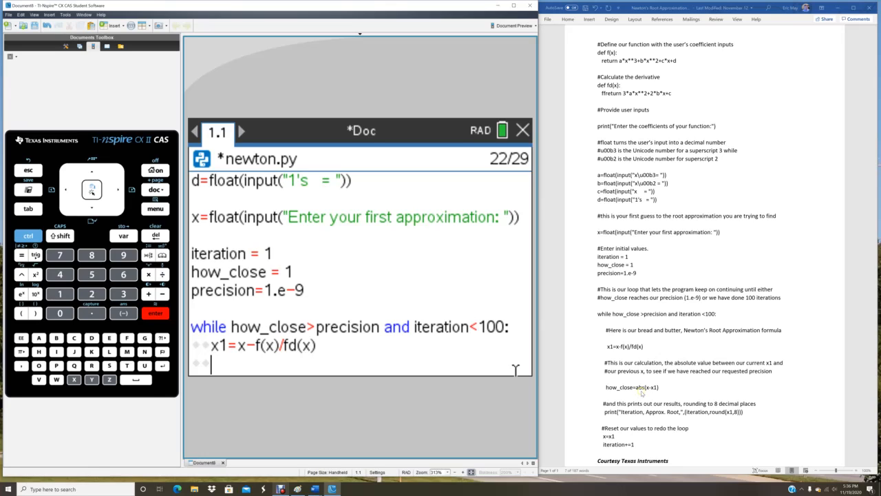
Set how_close=abs(x-x1) on the next loop line.
text(h)
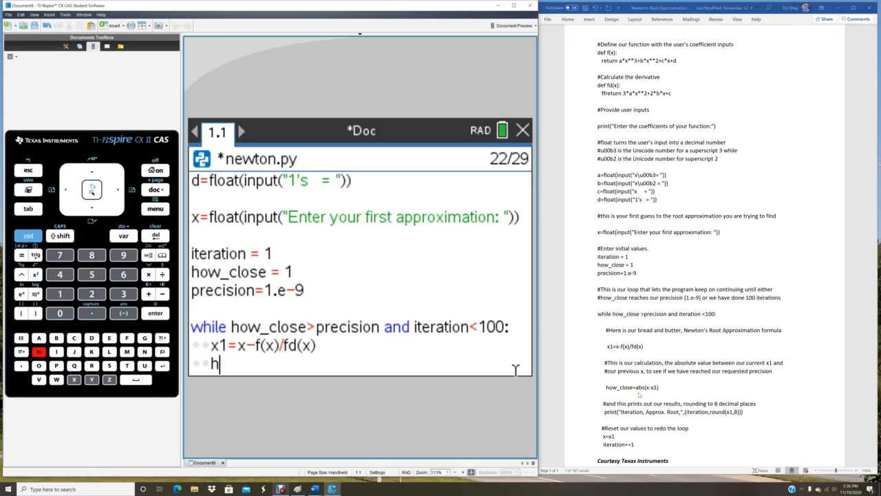
text(ow_)
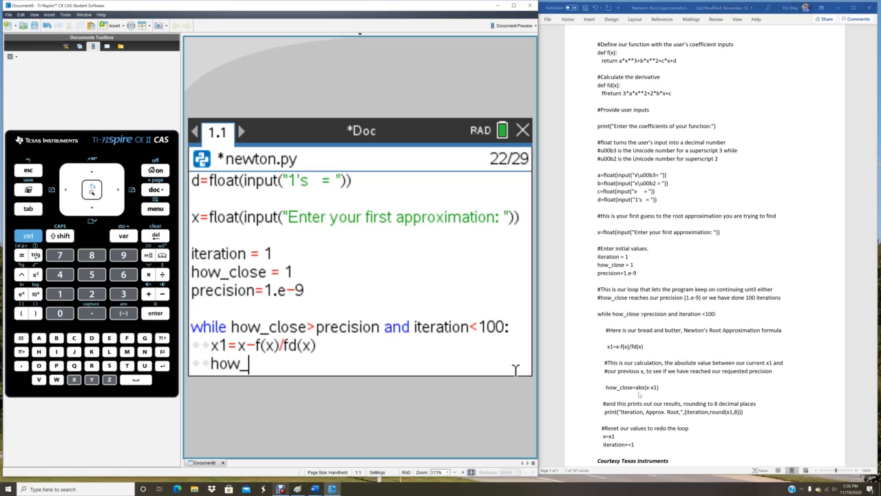
text(close)
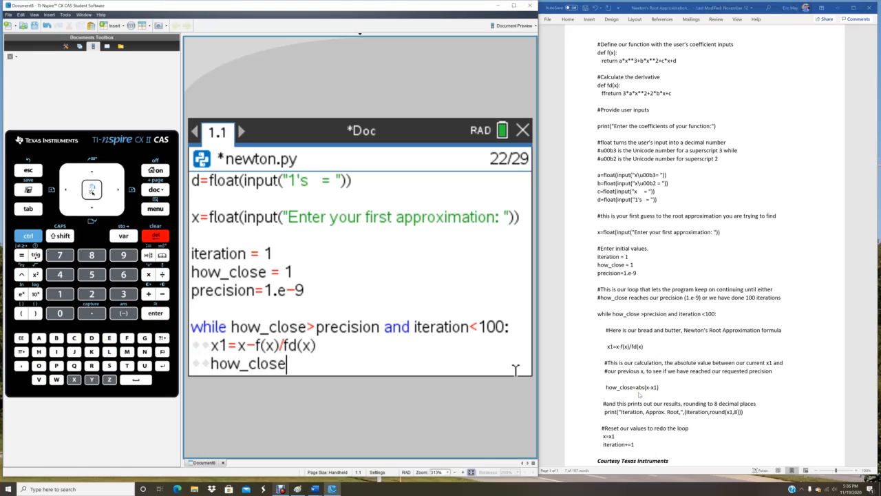
text(=abs(x-x1)
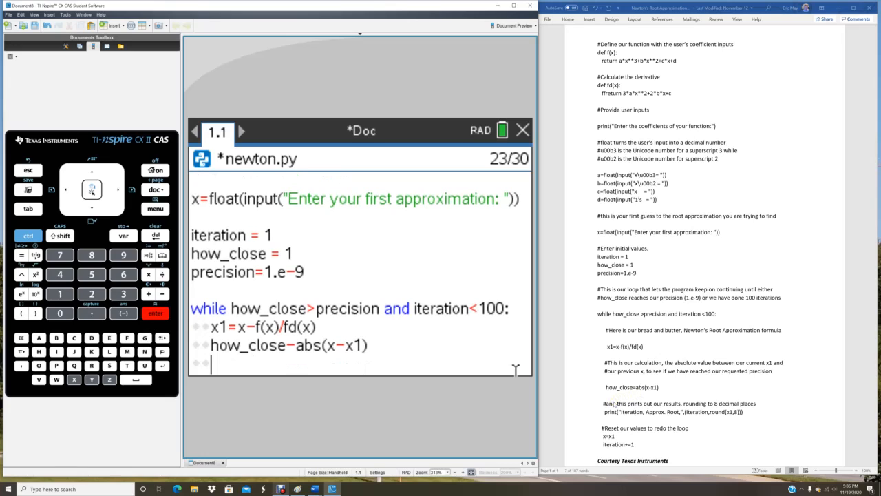
Write print("Iteration, Approx. root,",(iteration,round(x,8))) in the loop.
text(print)
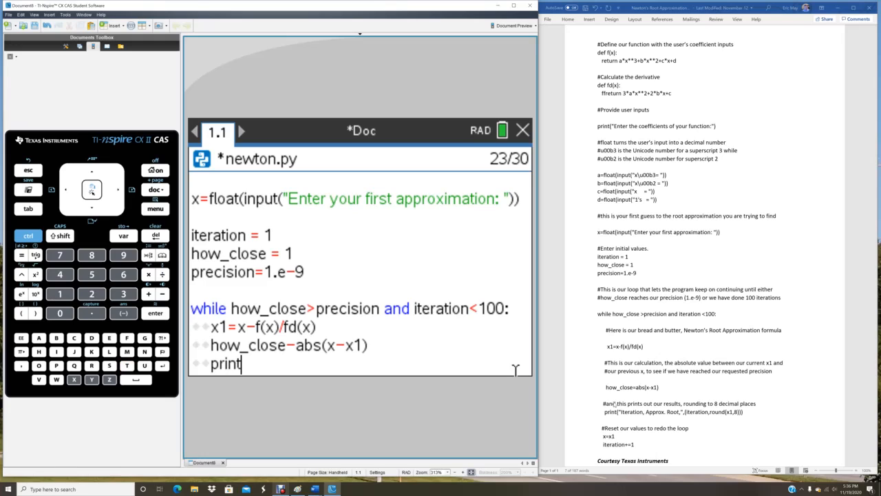
text((")
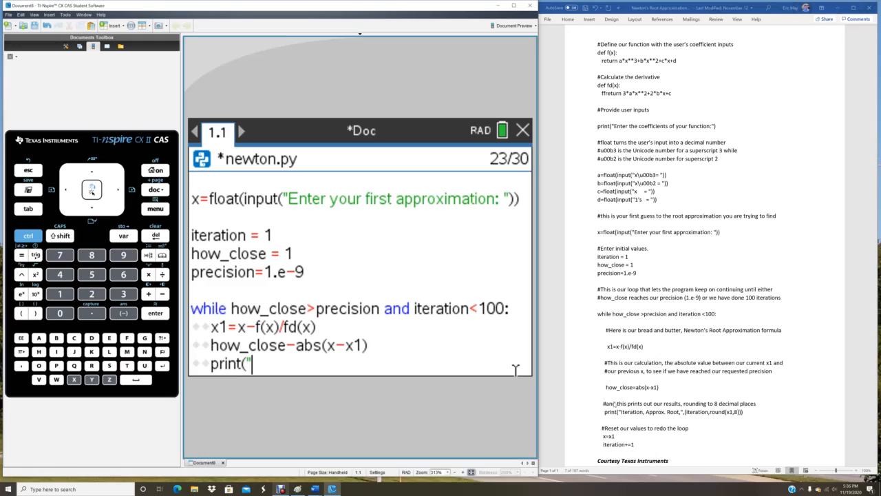
text(Iter)
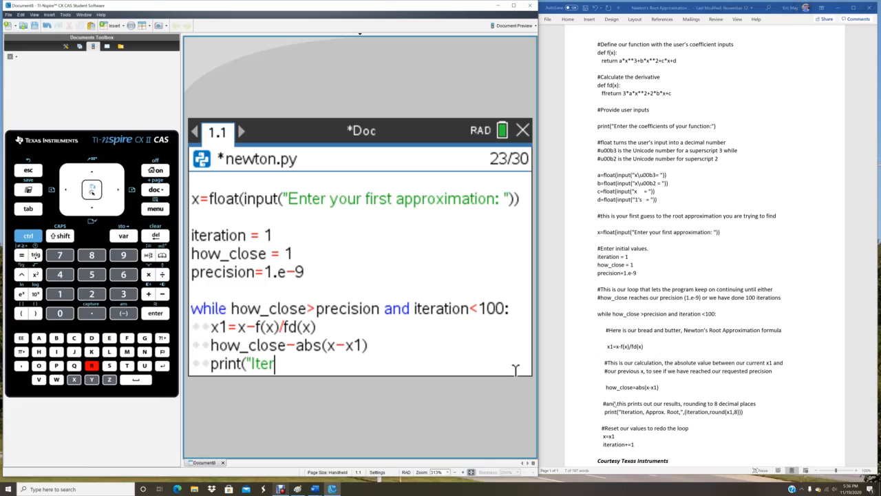
text(ation, A)
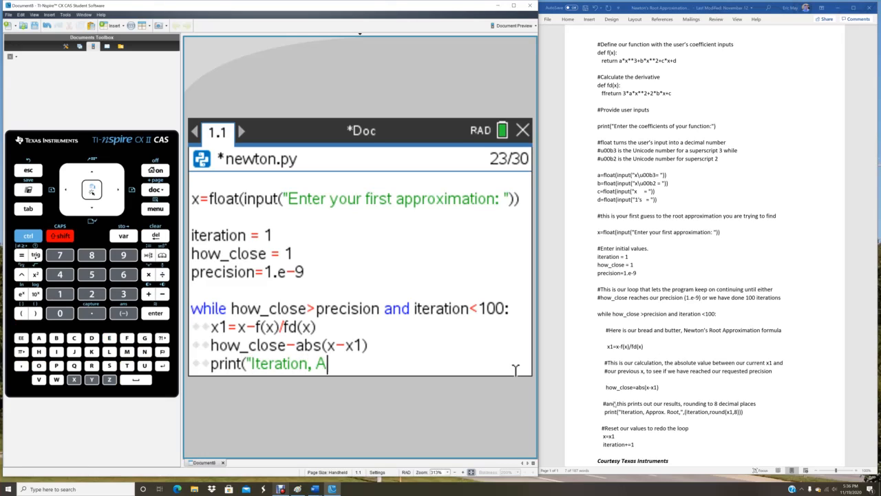
text(pprox.)
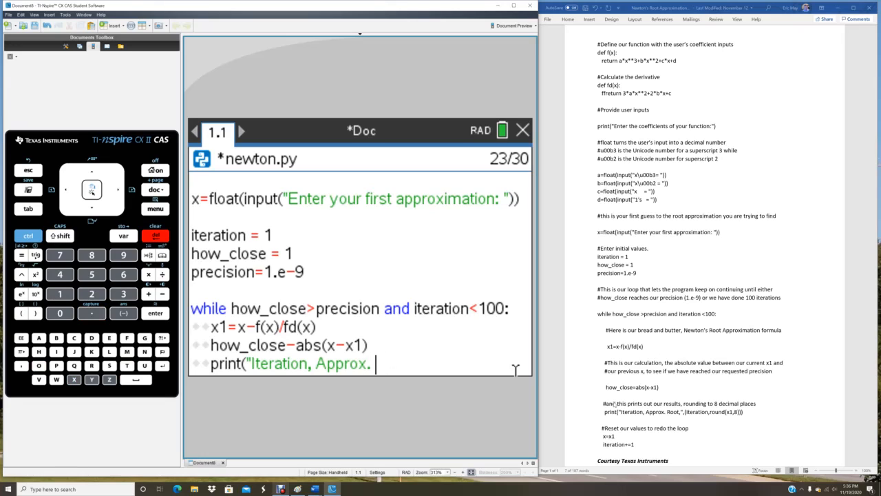
text(root,",)
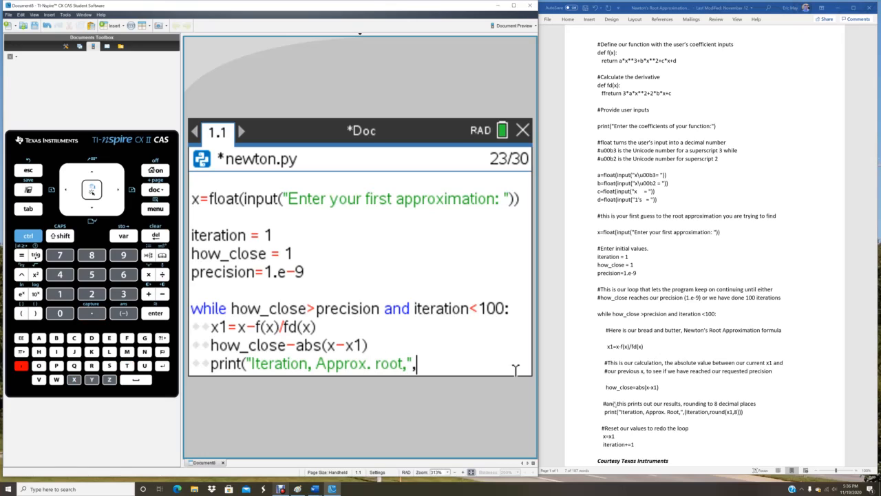
text((iteration)
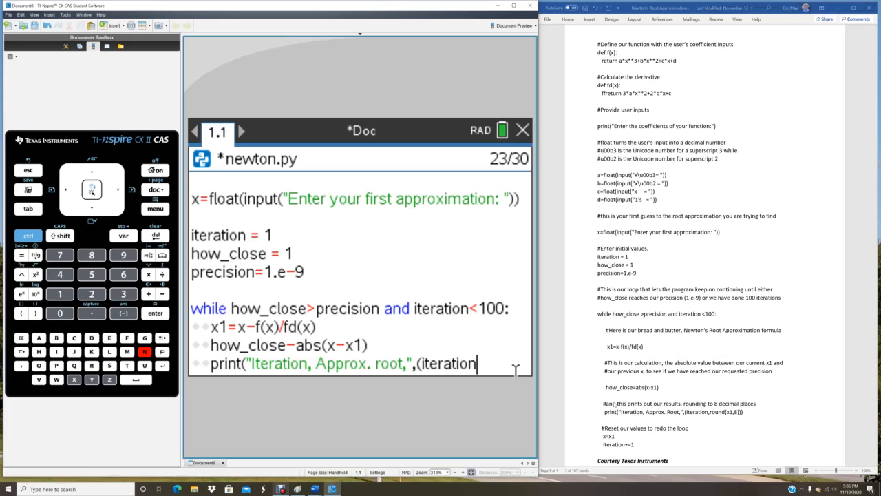
text(,round(x,8)
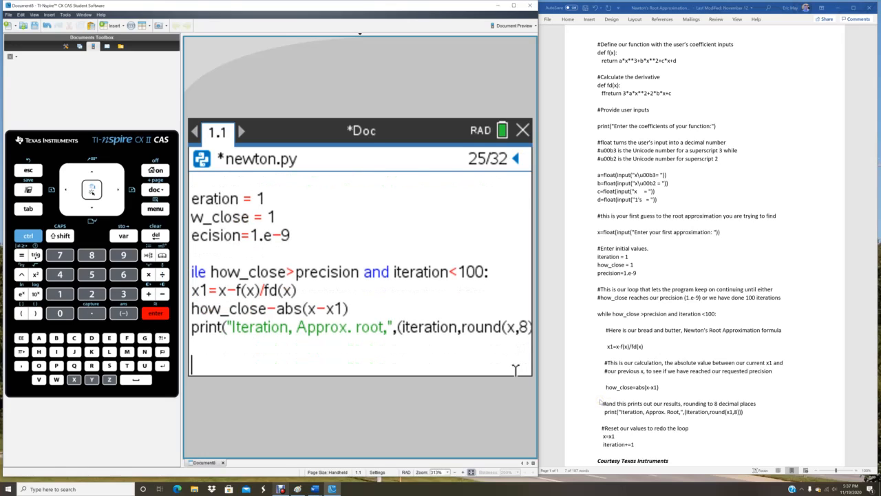
Add loop-end lines x=x1 and iteration+=1 so each pass advances the approximation and counter.
text(x)
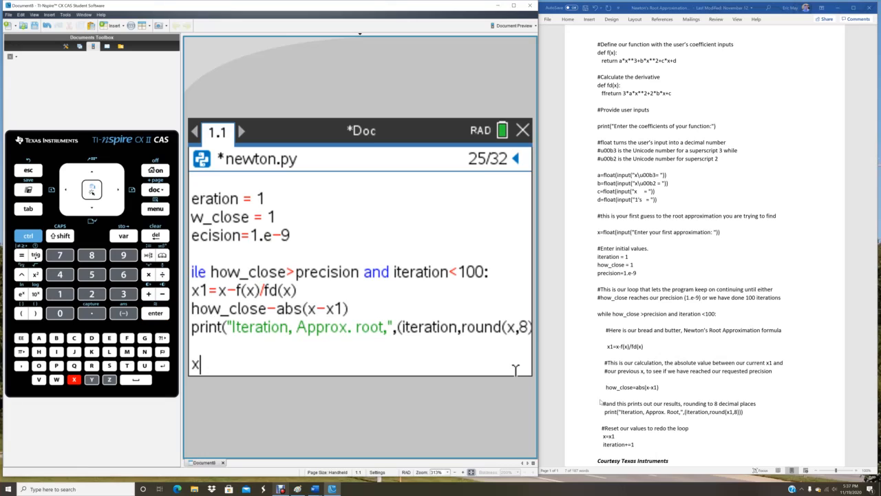
text(=x1)
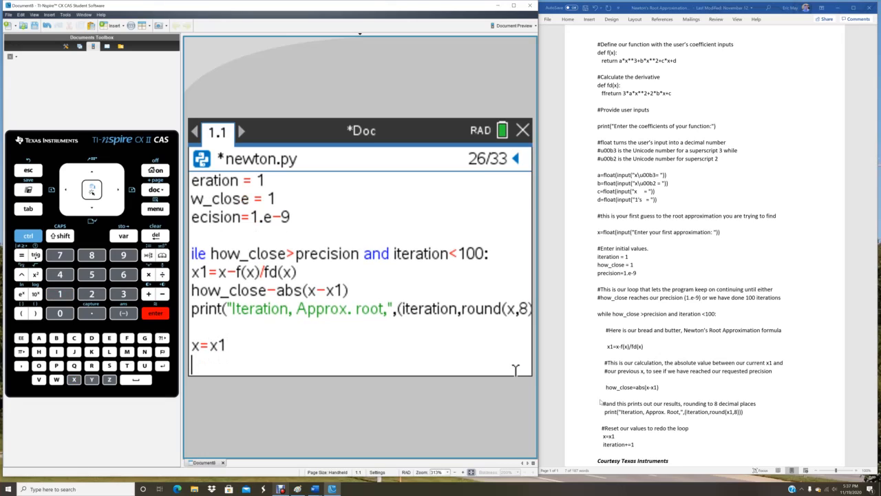
text(iteration)
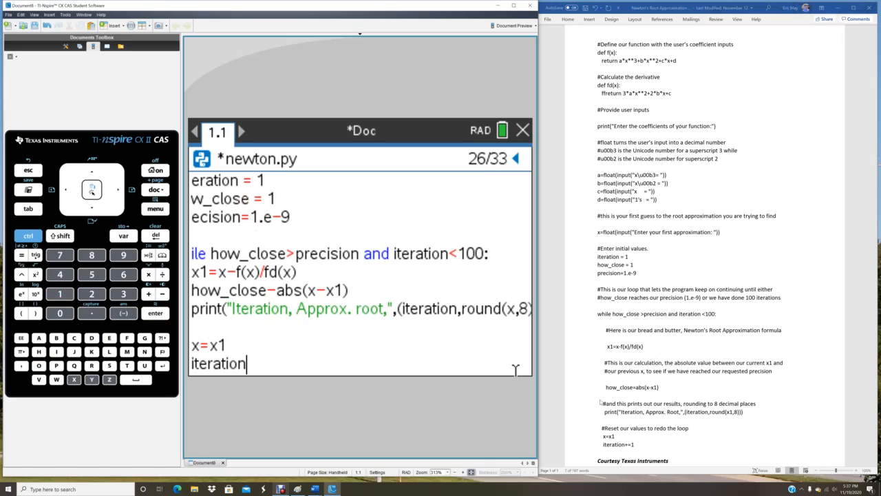
text(+=1)
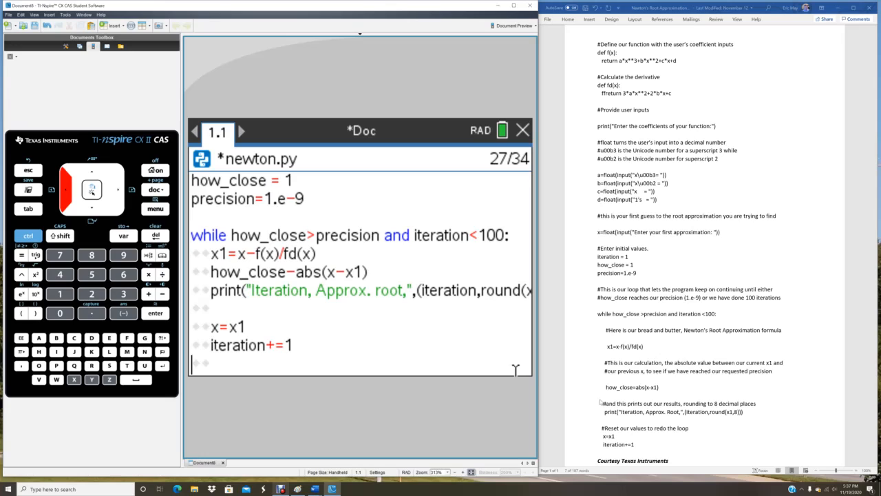
mouse_move(389, 240)
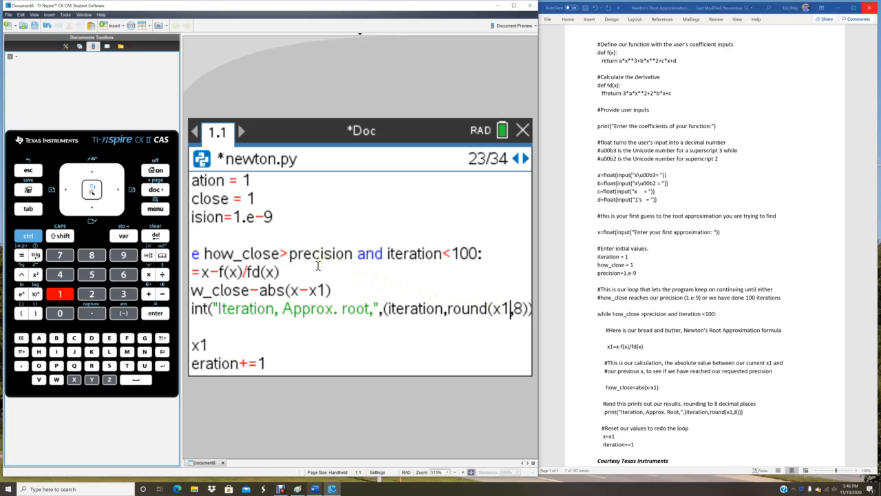
Use Run > Check Syntax & Save to validate and save newton.py.
click(154, 208)
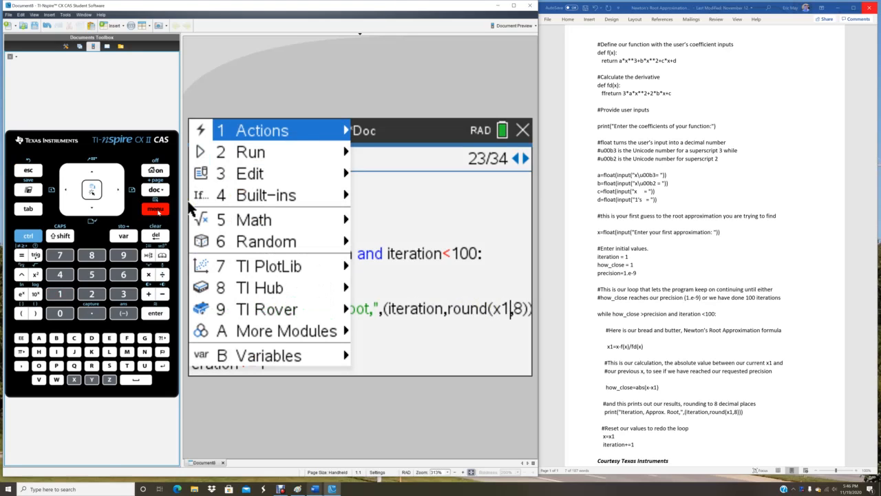
mouse_move(229, 151)
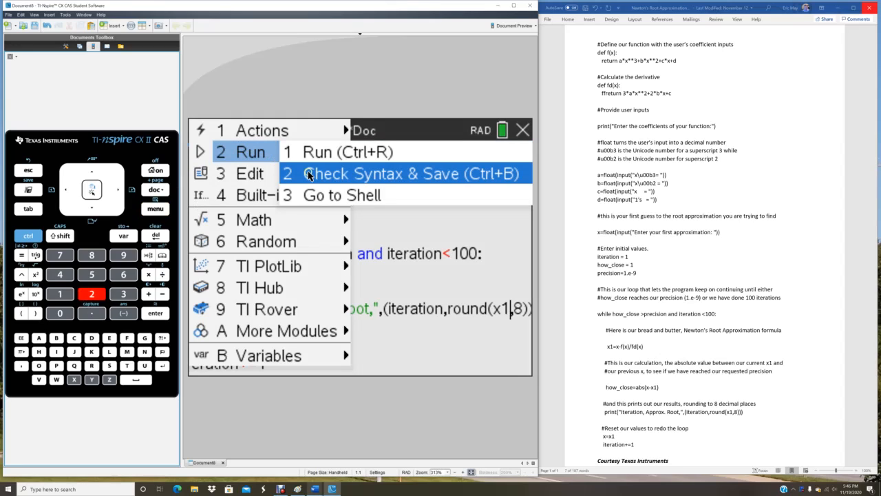
click(413, 173)
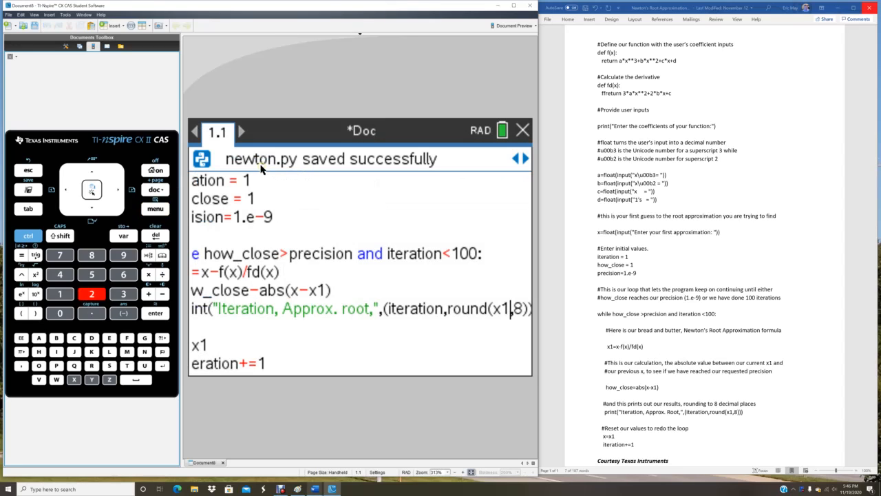
mouse_move(416, 149)
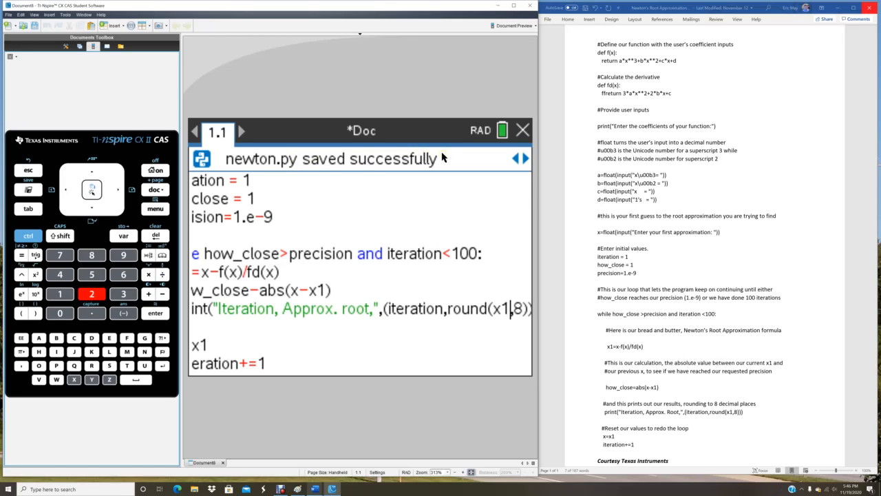
mouse_move(441, 161)
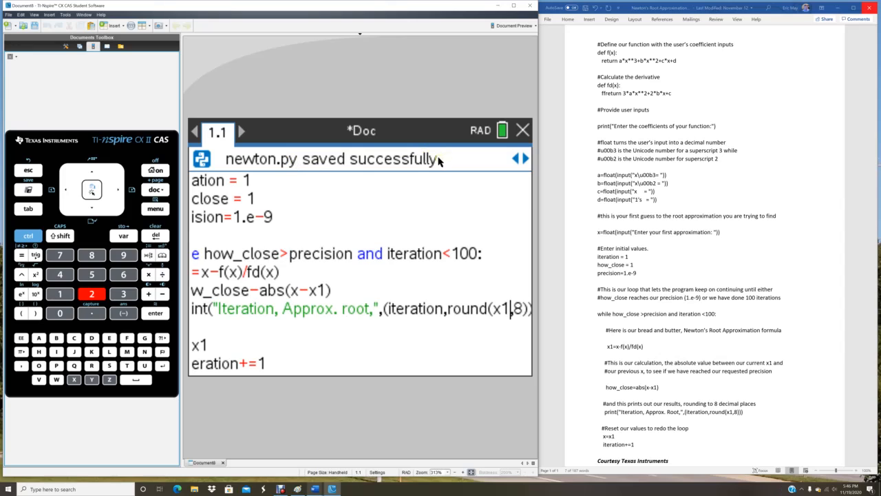
mouse_move(299, 213)
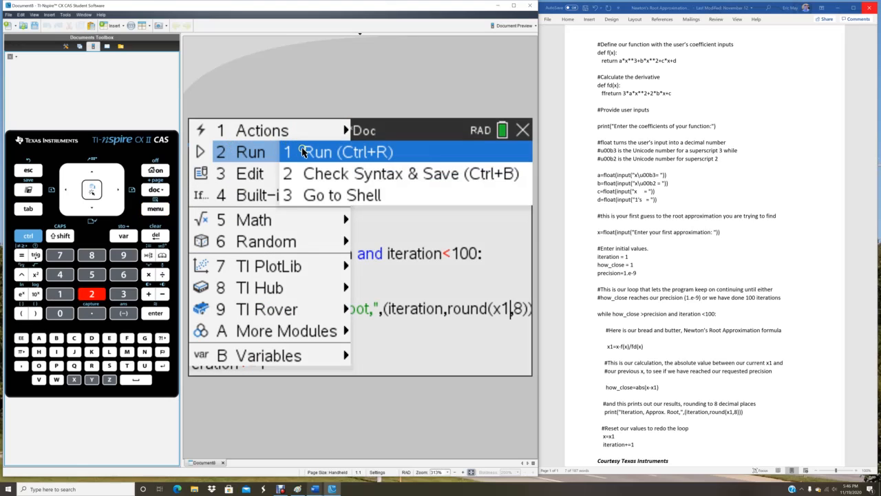
Run newton.py, which stops with NameError 'block', then return to the code page.
click(325, 152)
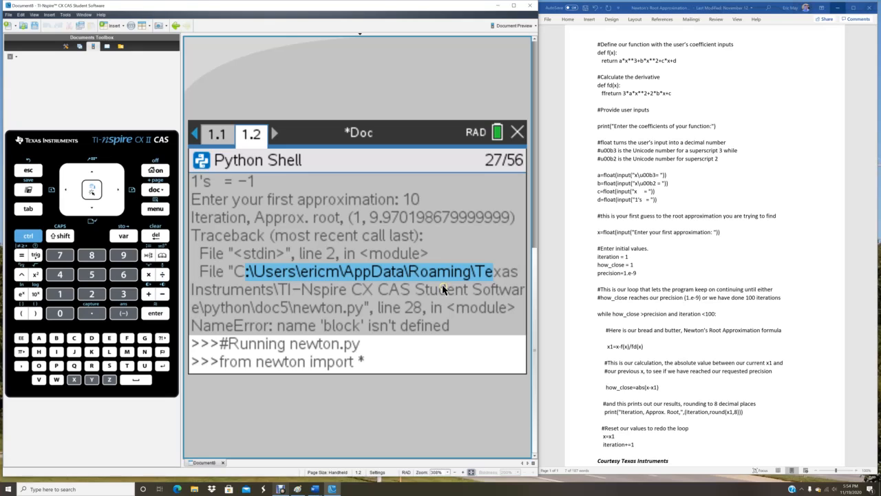
mouse_move(441, 292)
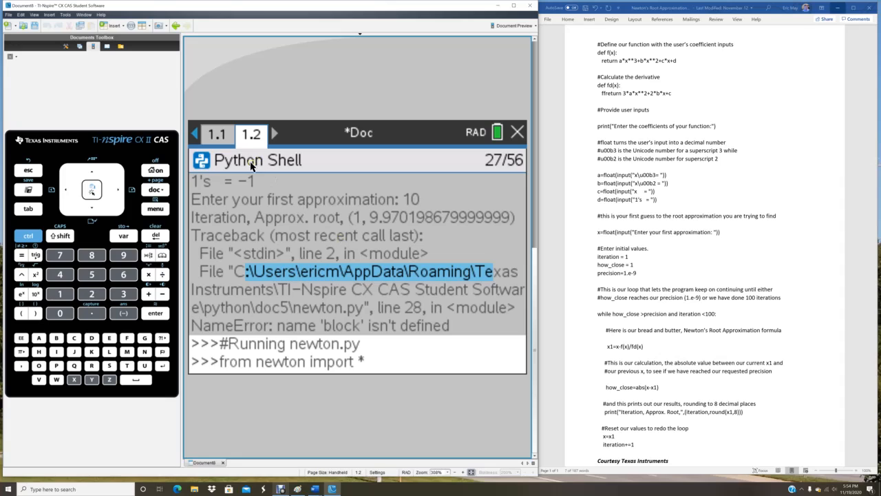
click(217, 133)
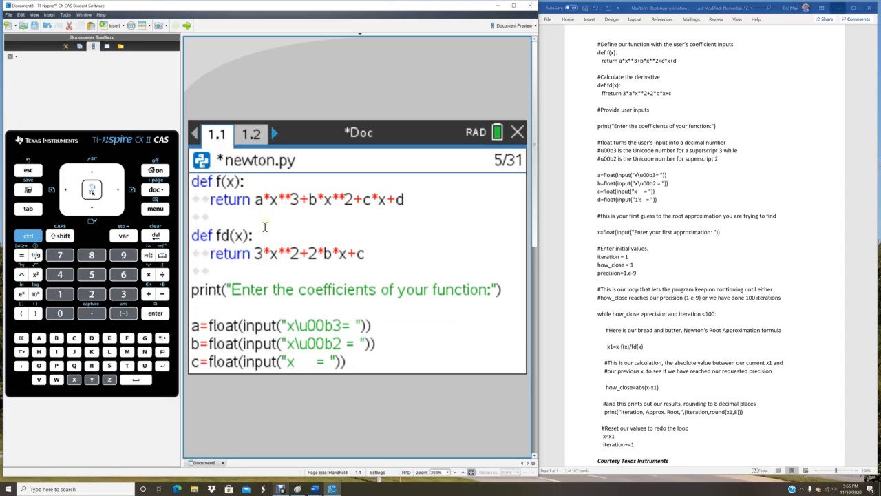
mouse_move(259, 265)
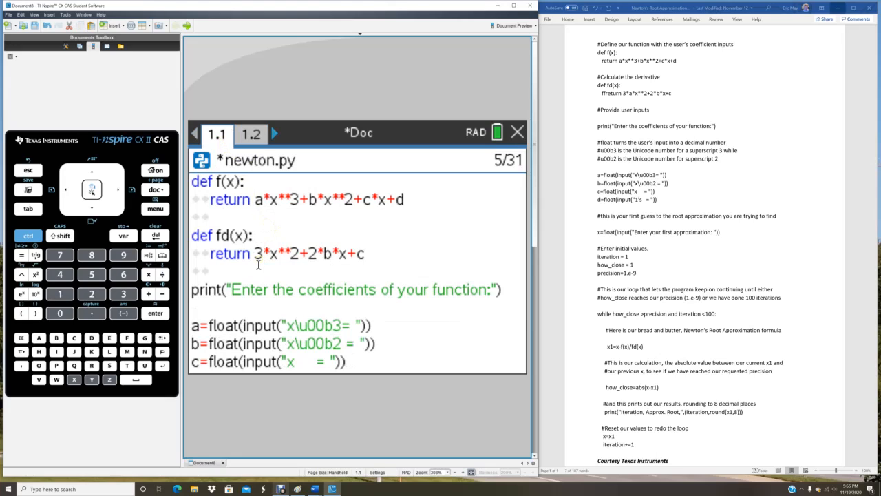
mouse_move(273, 260)
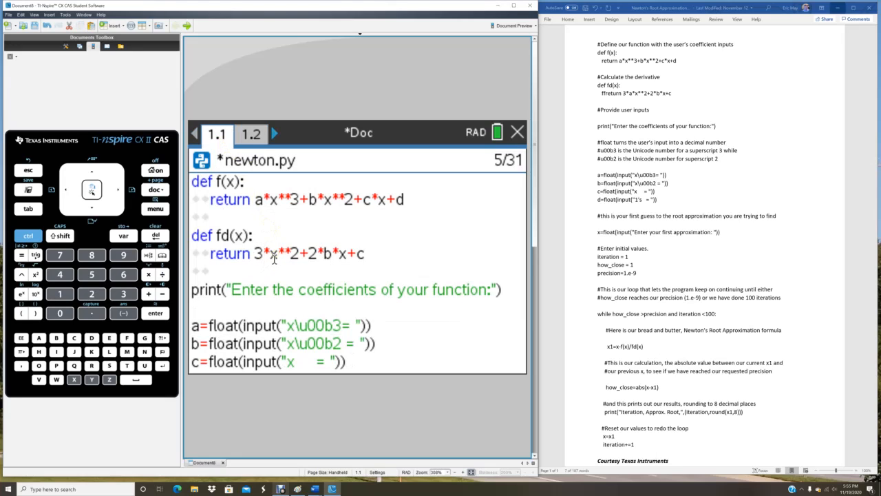
Insert a* into fd(x) so its first term reads 3*a*x**2.
text(A)
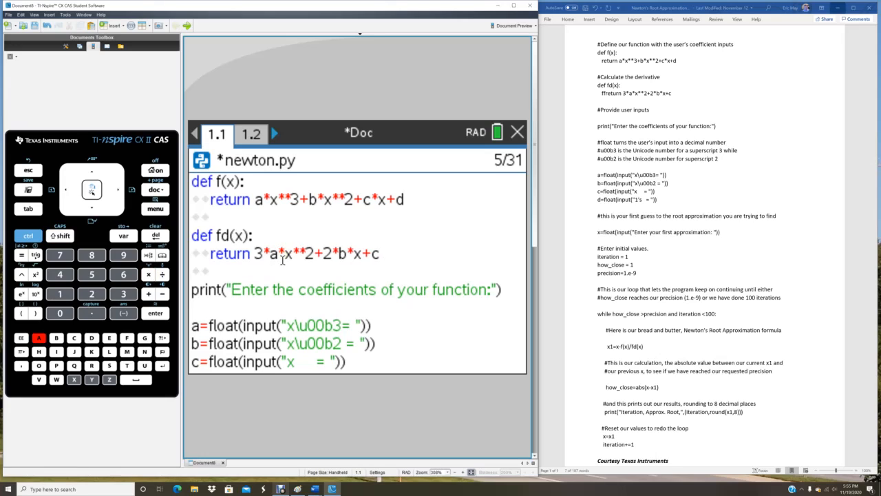
mouse_move(501, 258)
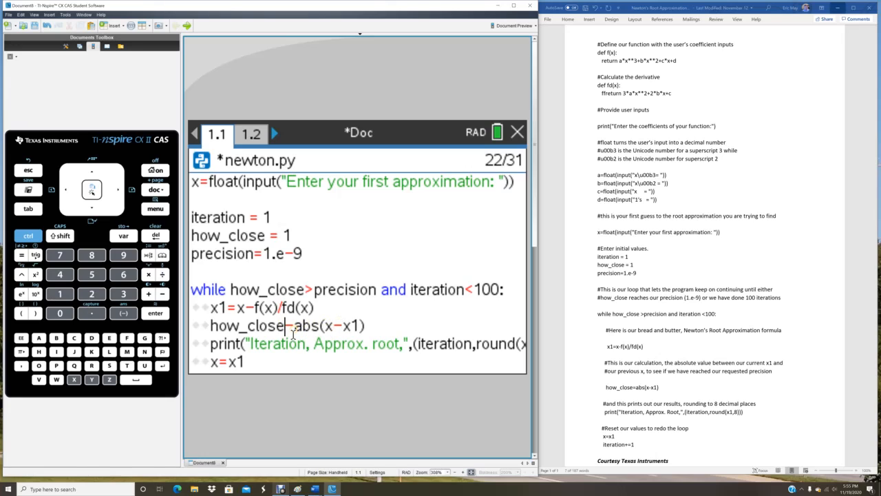
key(BackSpace)
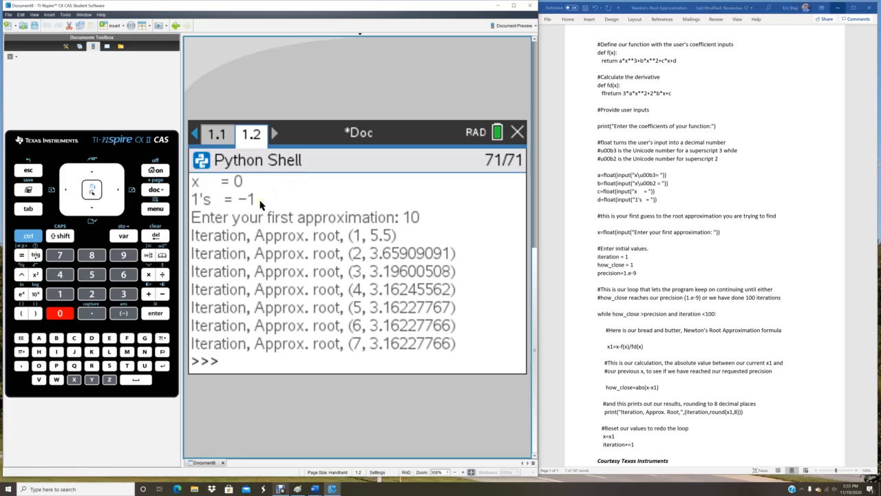
mouse_move(204, 311)
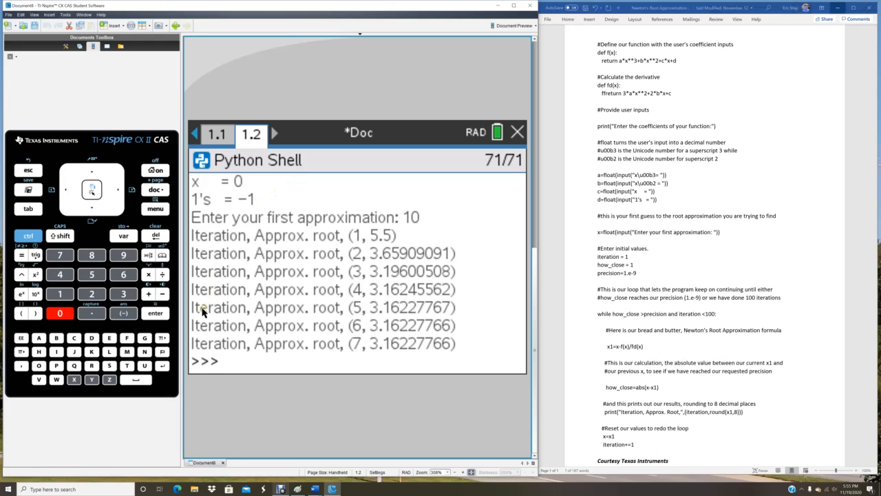